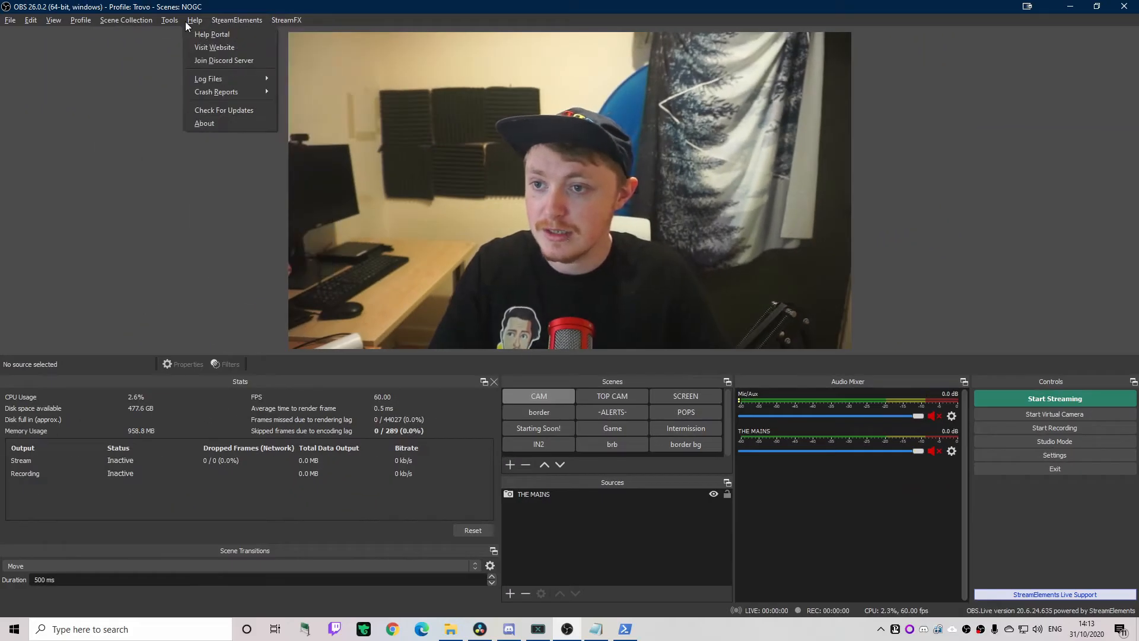
Step: Bring up the WebSockets Server Settings entry from the Tools menu
left_click(169, 21)
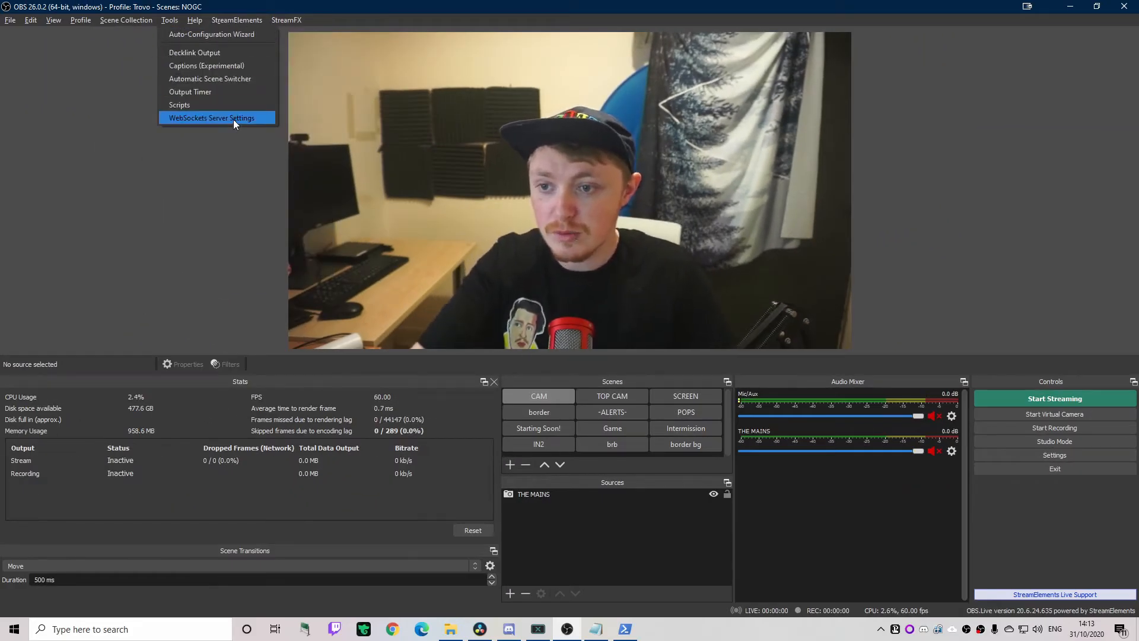
left_click(211, 117)
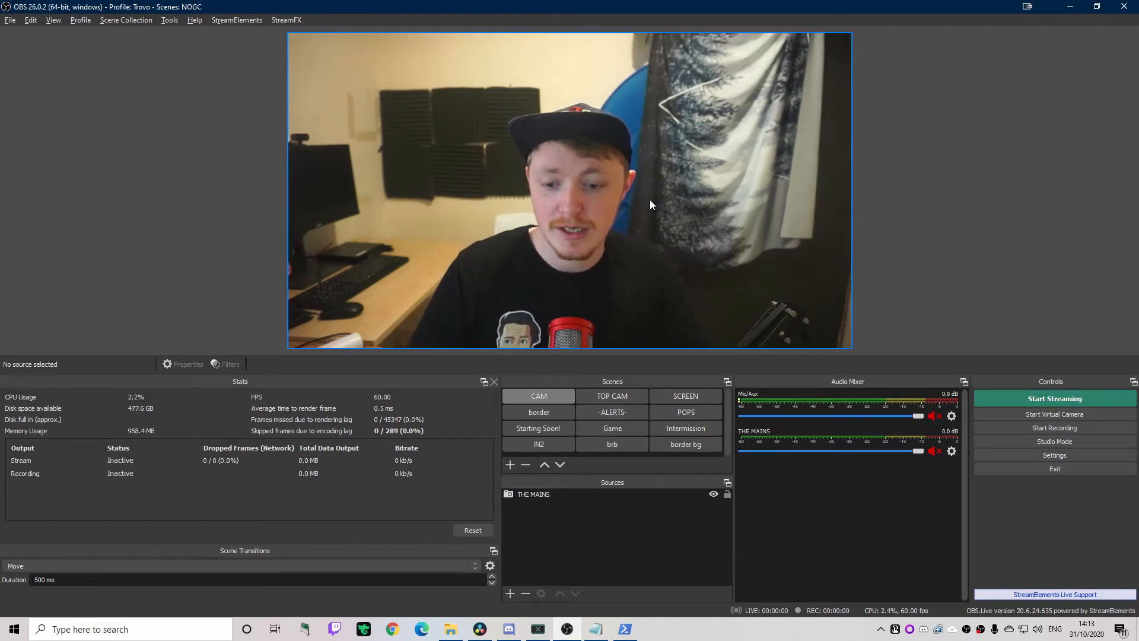
mouse_move(178, 331)
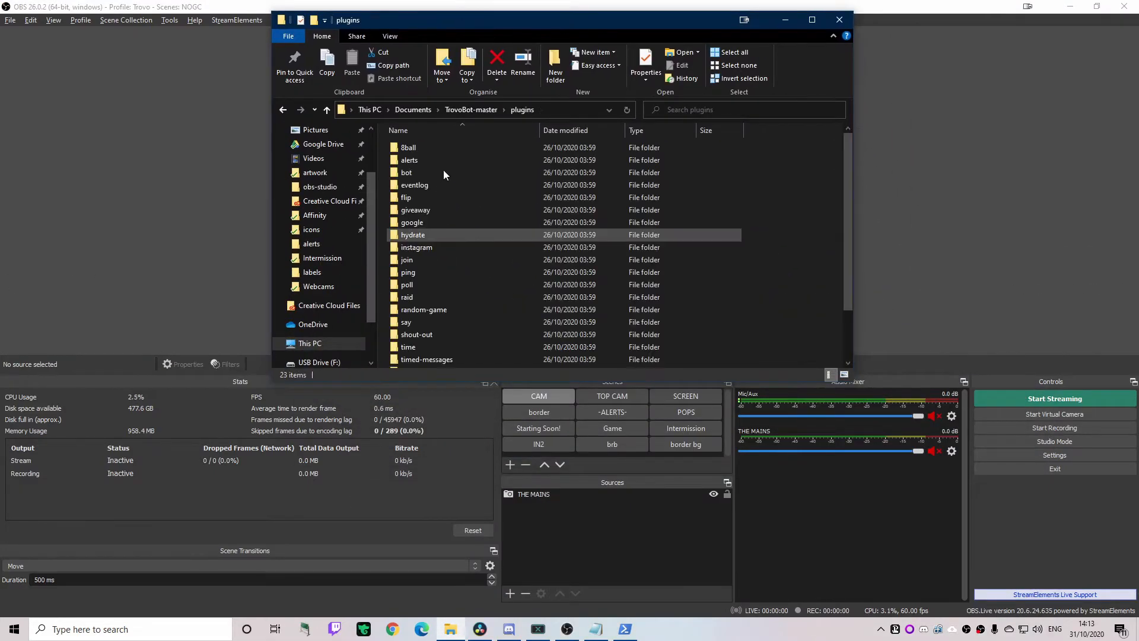
Step: Open alerts.json from the alerts folder in Notepad and pick out the follow alert's scene name
double_click(409, 160)
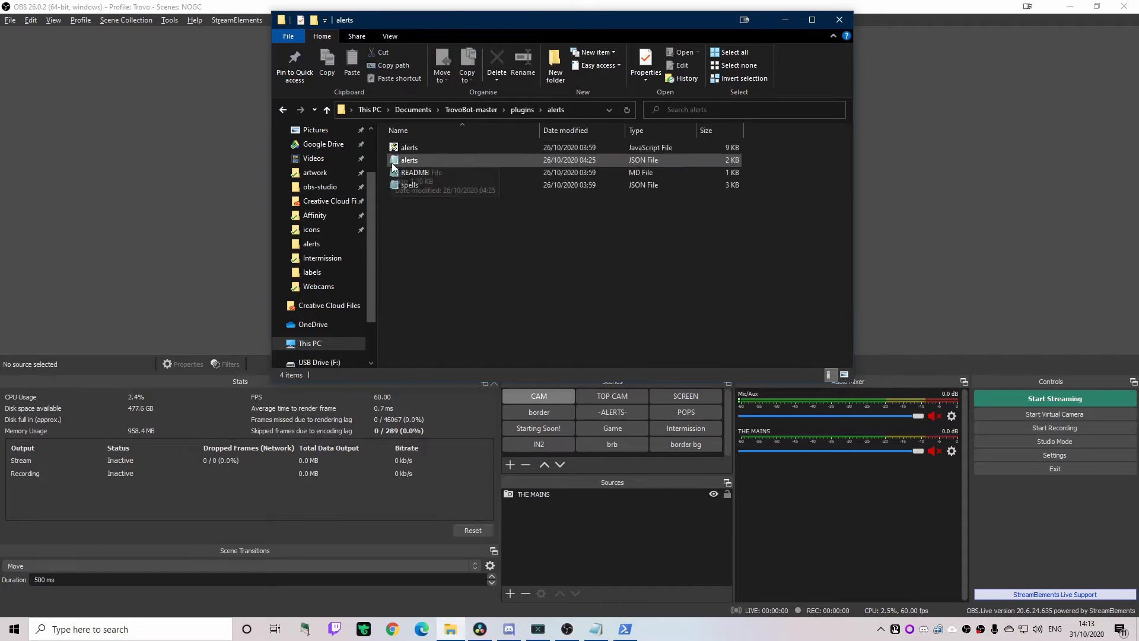
double_click(409, 160)
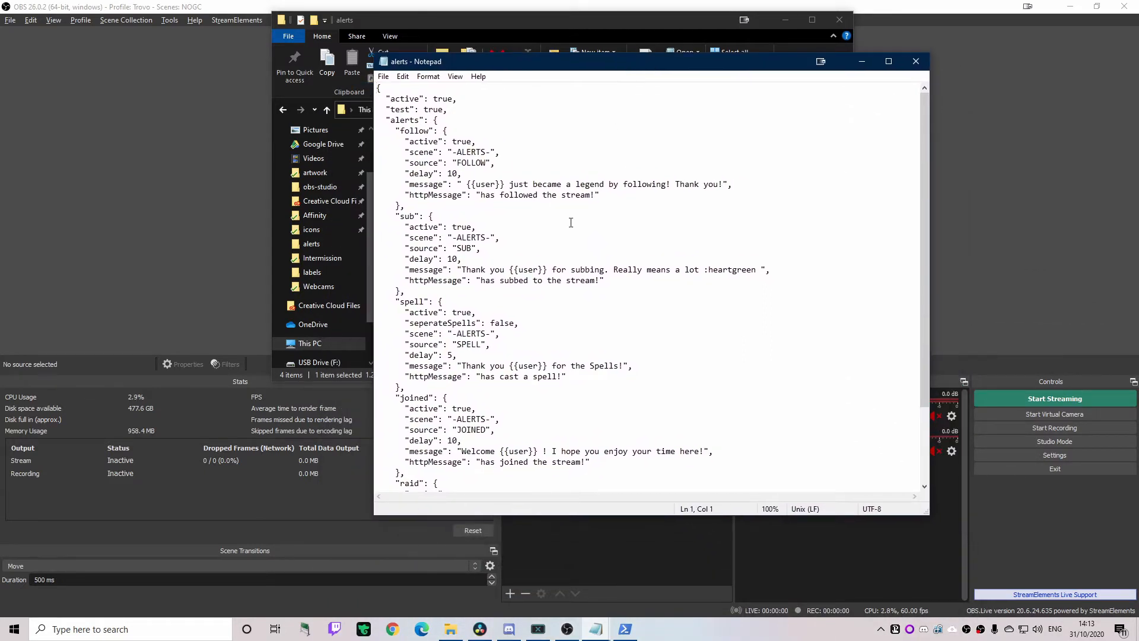
scroll("down", 3)
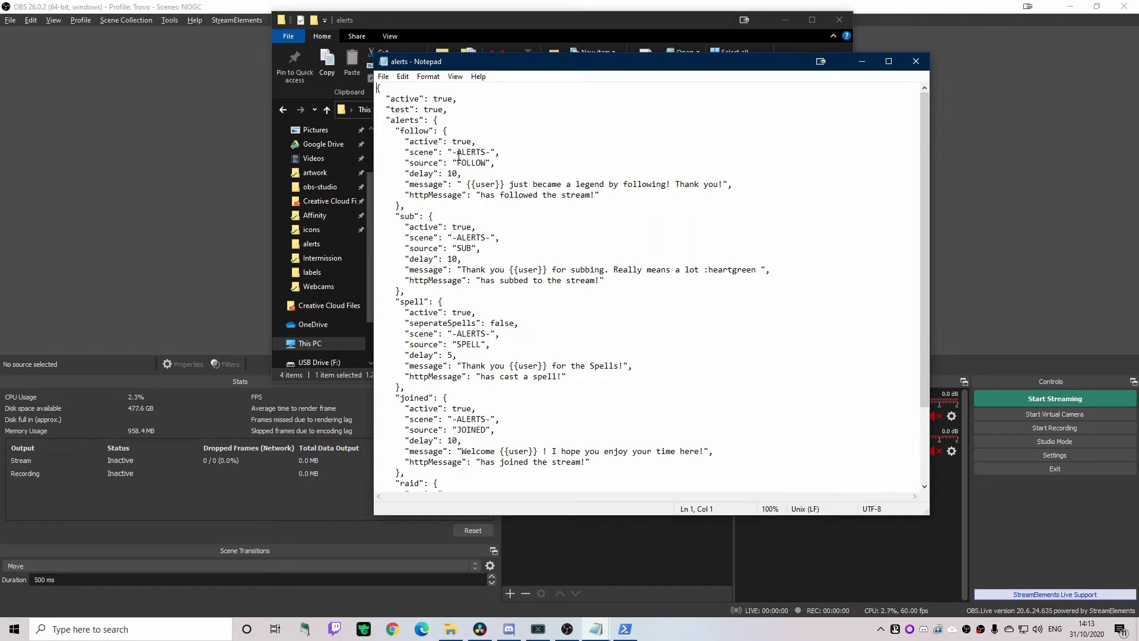
double_click(472, 152)
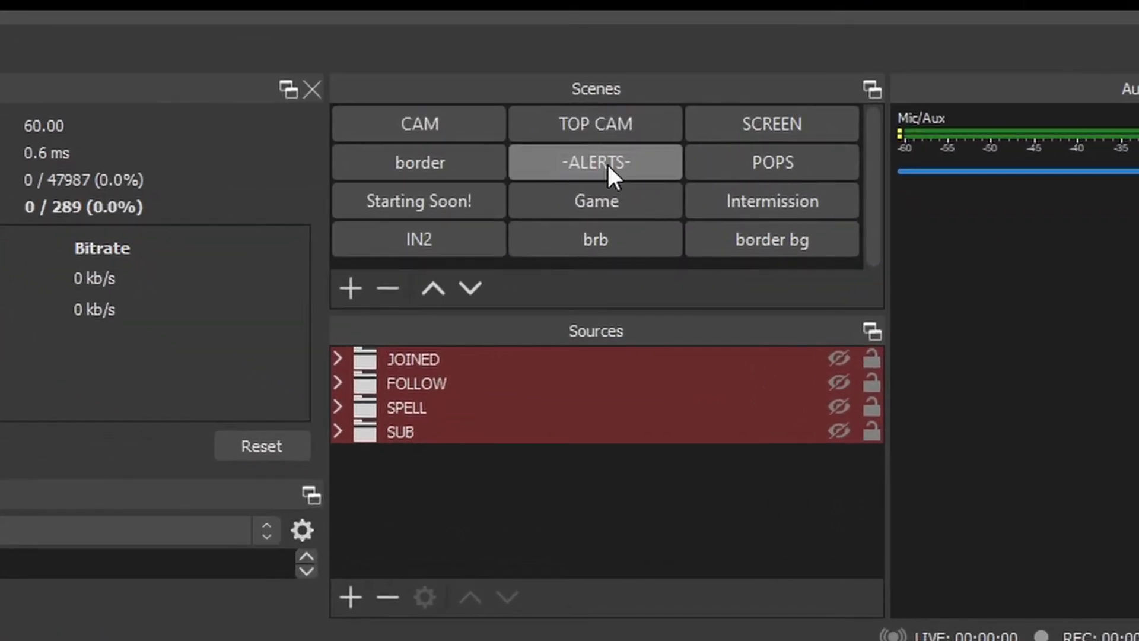
Step: Switch to the -ALERTS- scene and select its FOLLOW group
left_click(417, 383)
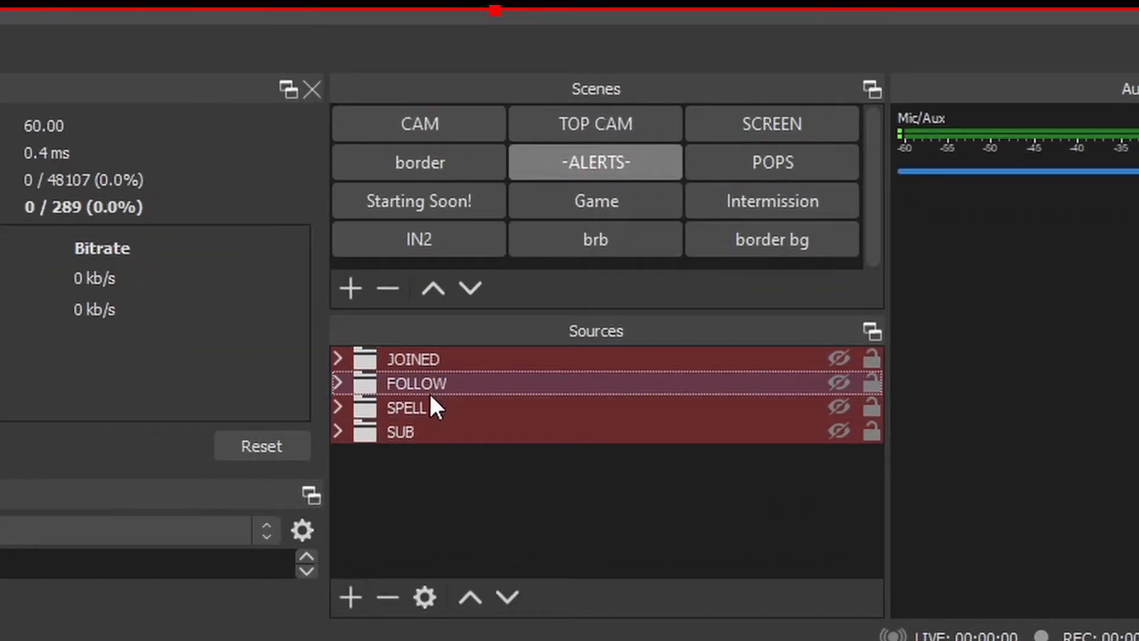
left_click(337, 431)
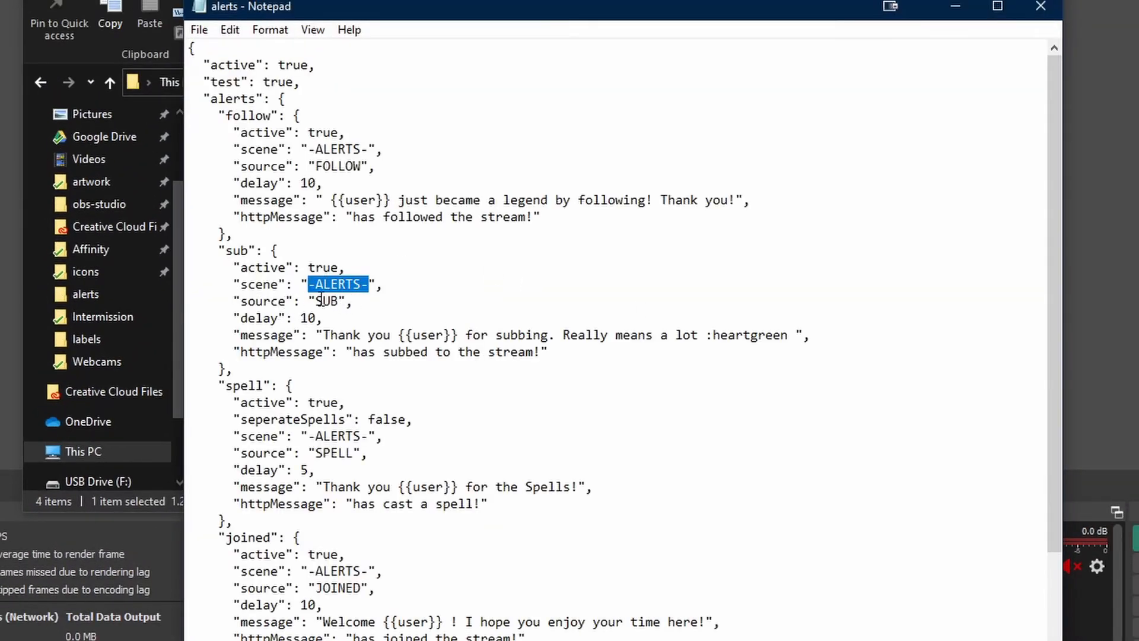
double_click(327, 300)
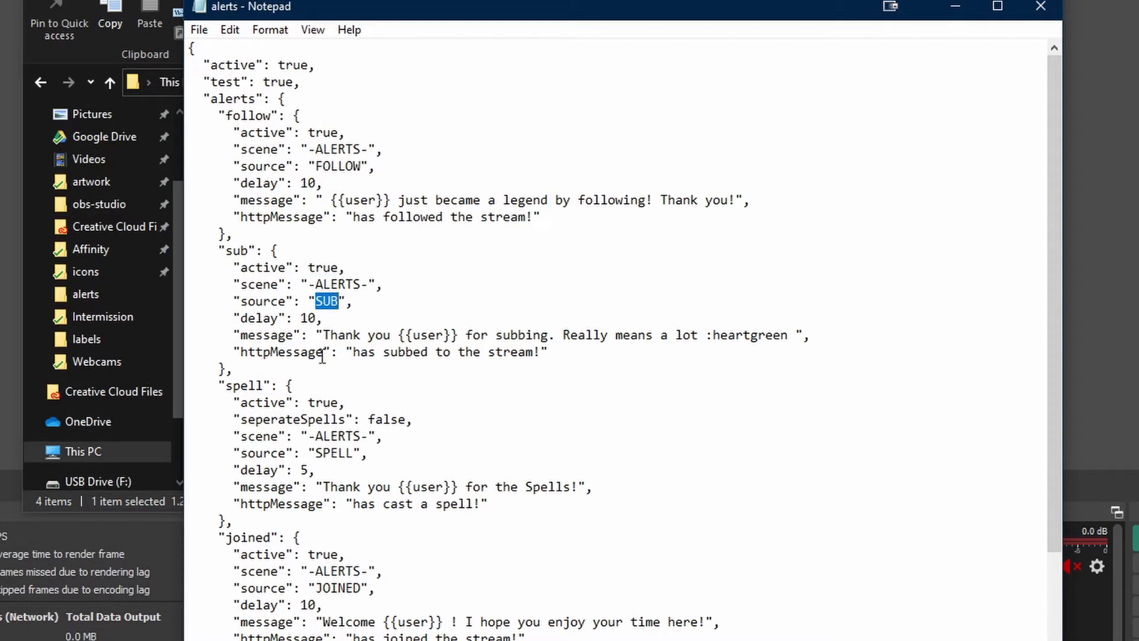
double_click(331, 452)
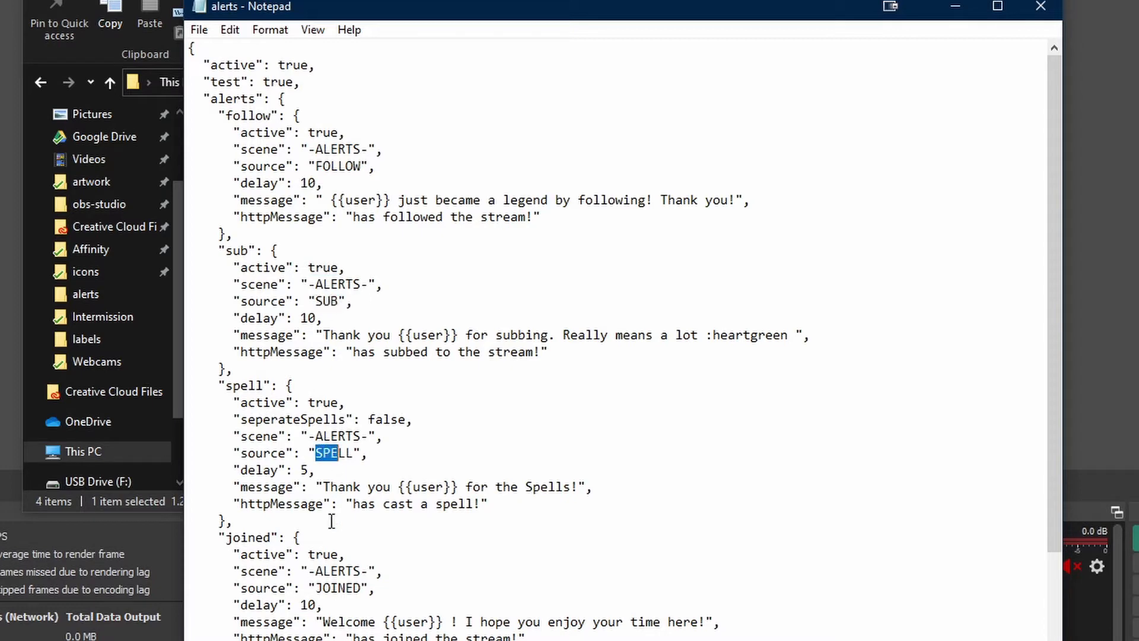
double_click(337, 588)
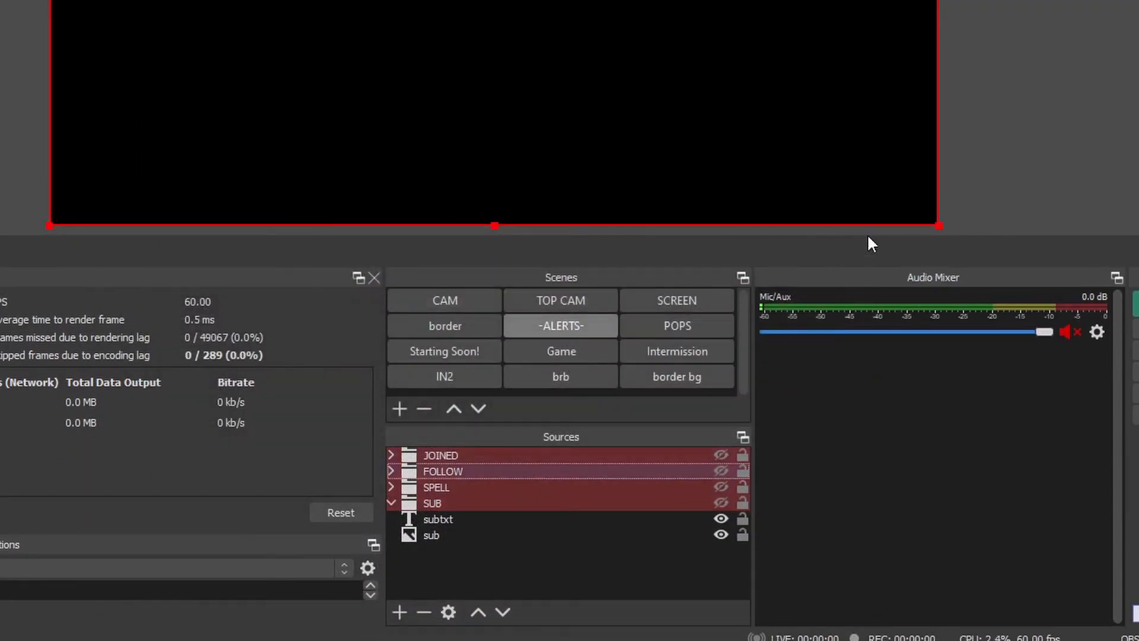
left_click(439, 456)
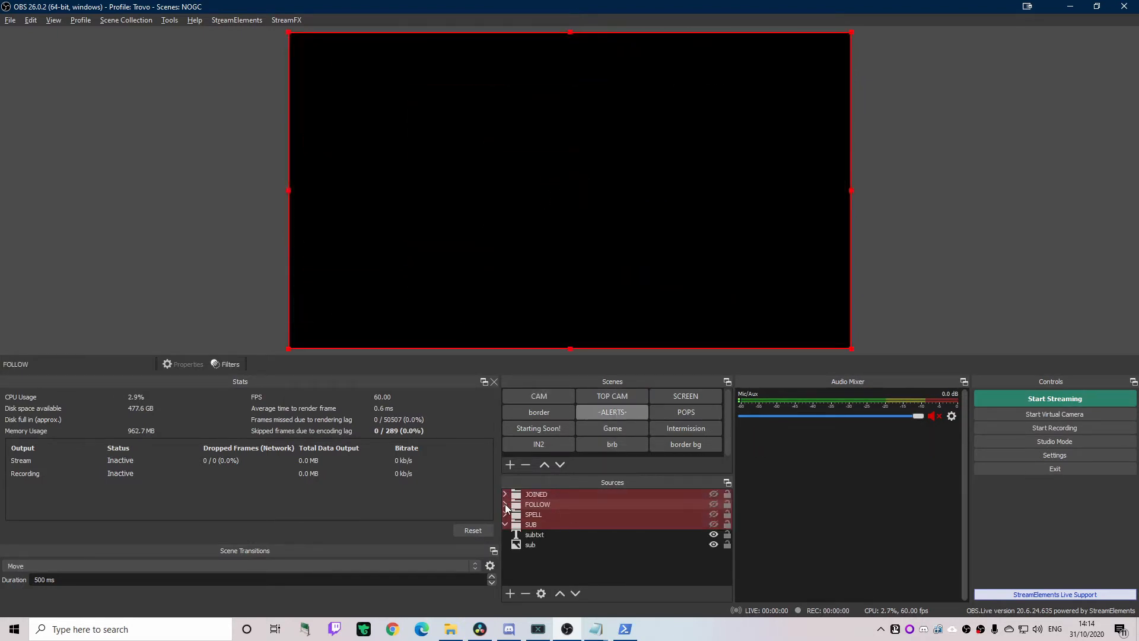
left_click(504, 505)
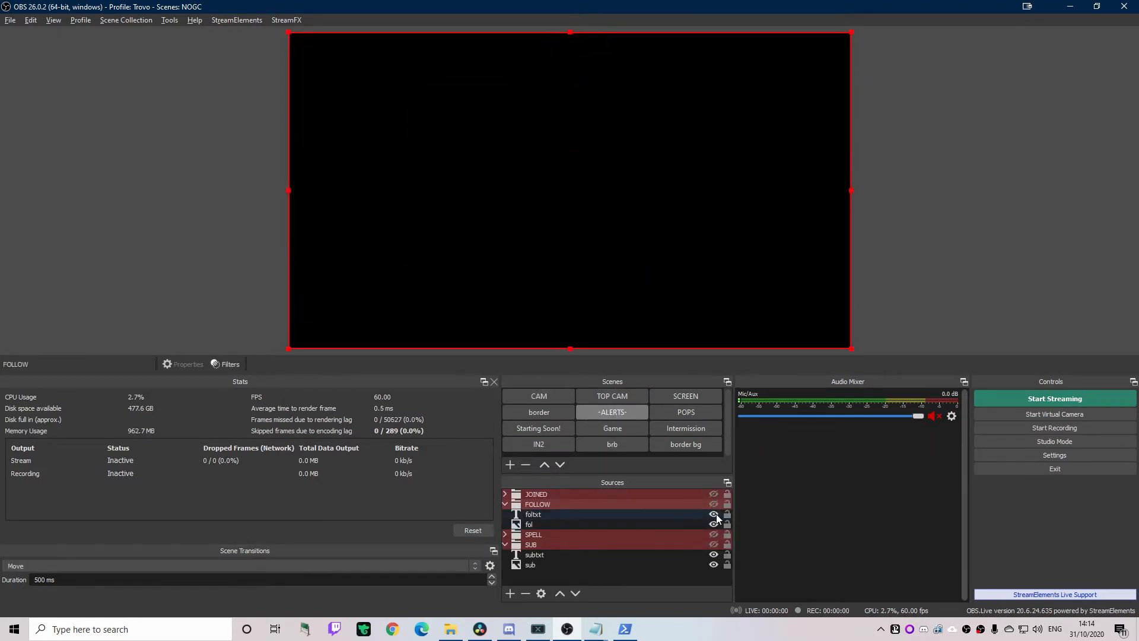
double_click(534, 514)
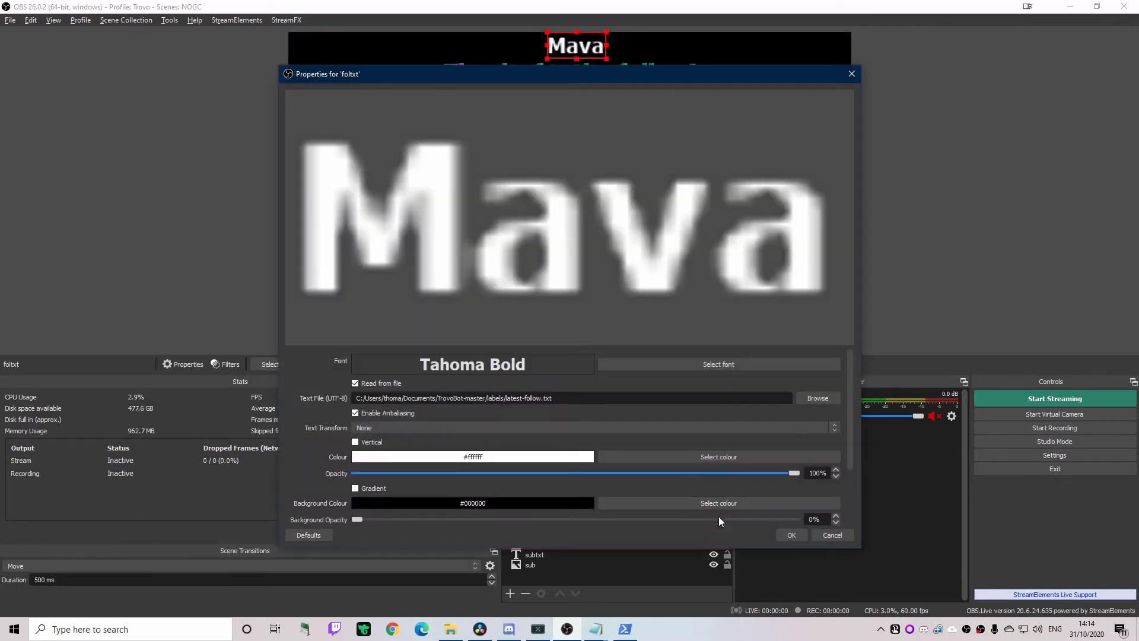
left_click(790, 535)
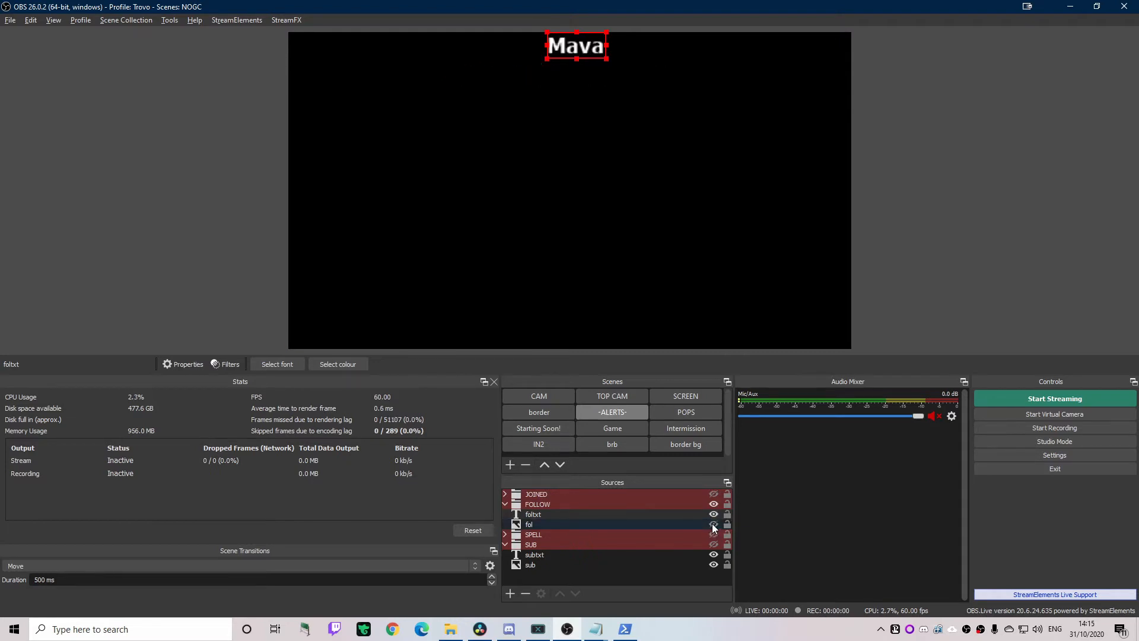
left_click(713, 524)
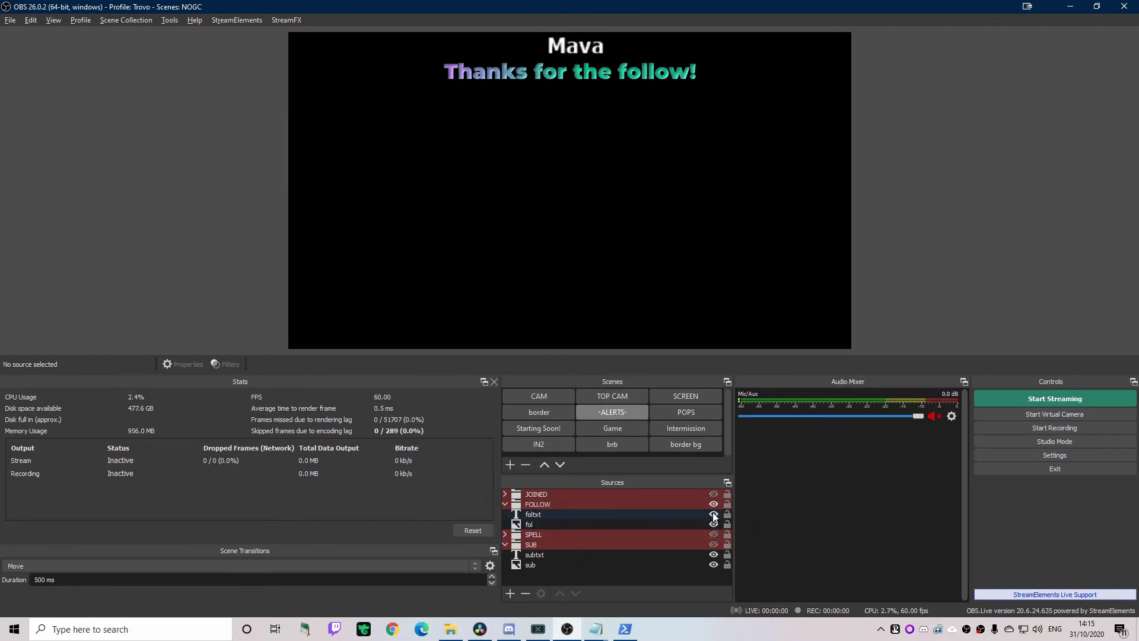
left_click(537, 504)
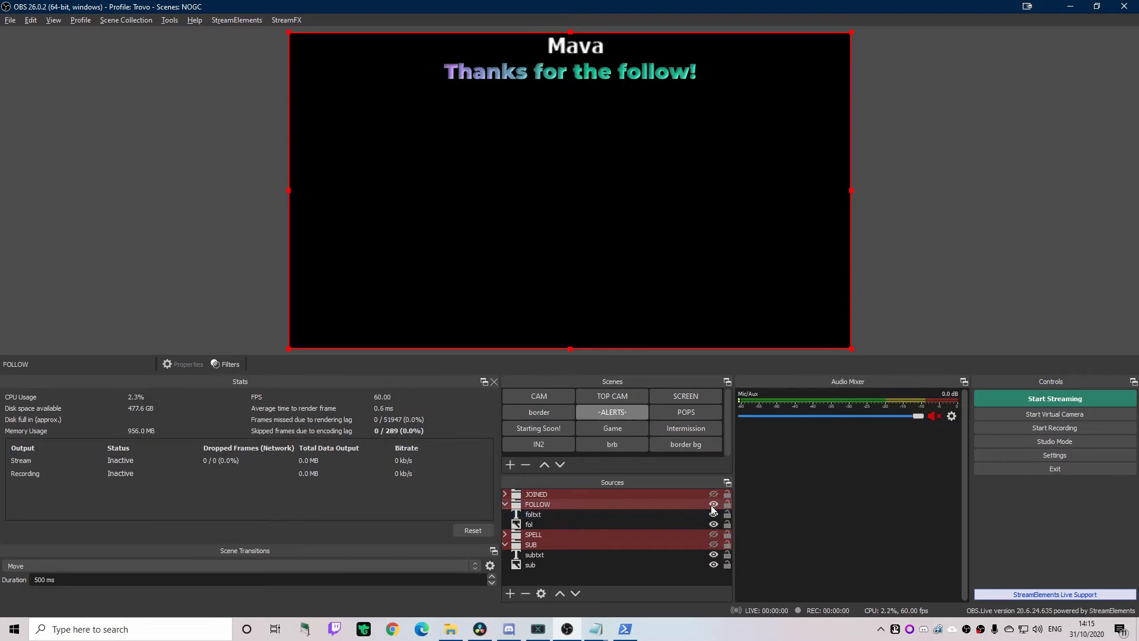
mouse_move(616, 211)
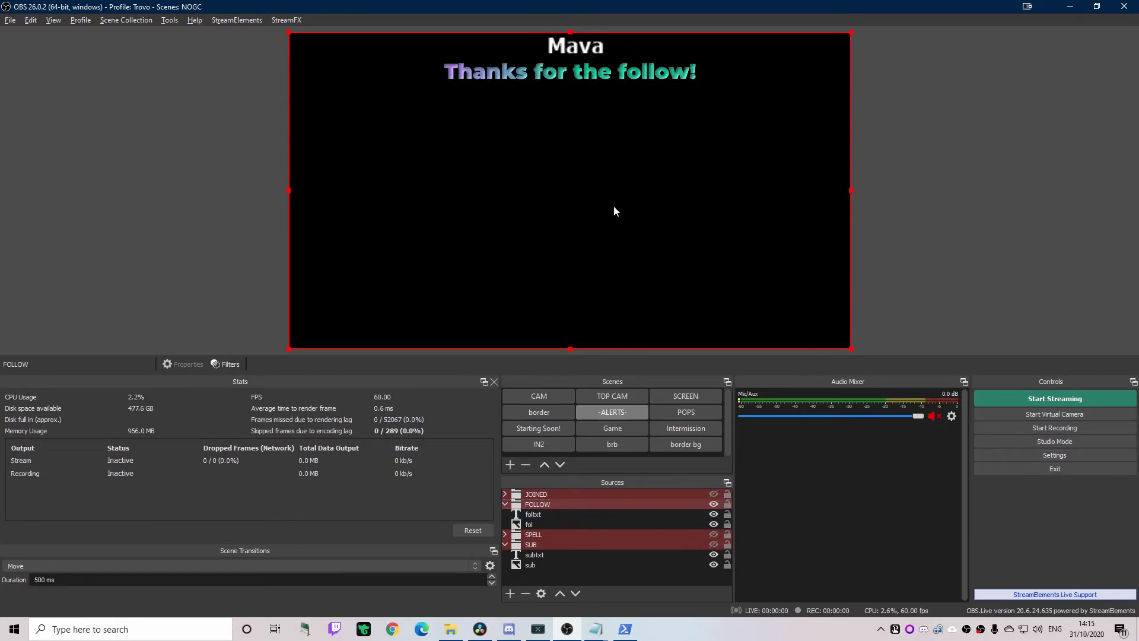
mouse_move(698, 387)
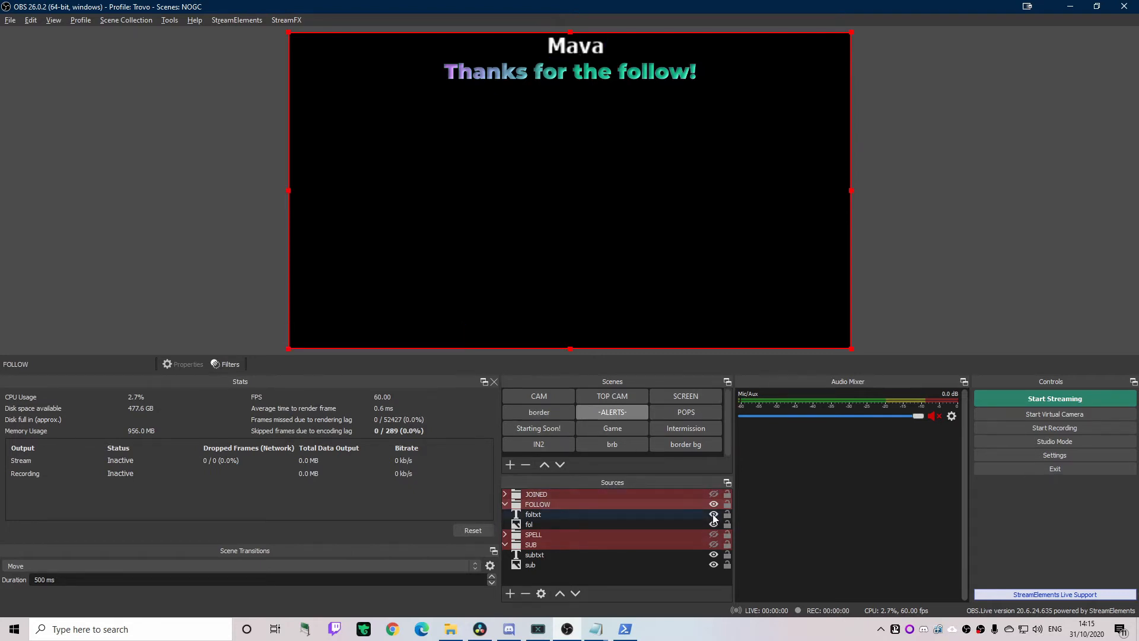
left_click(713, 514)
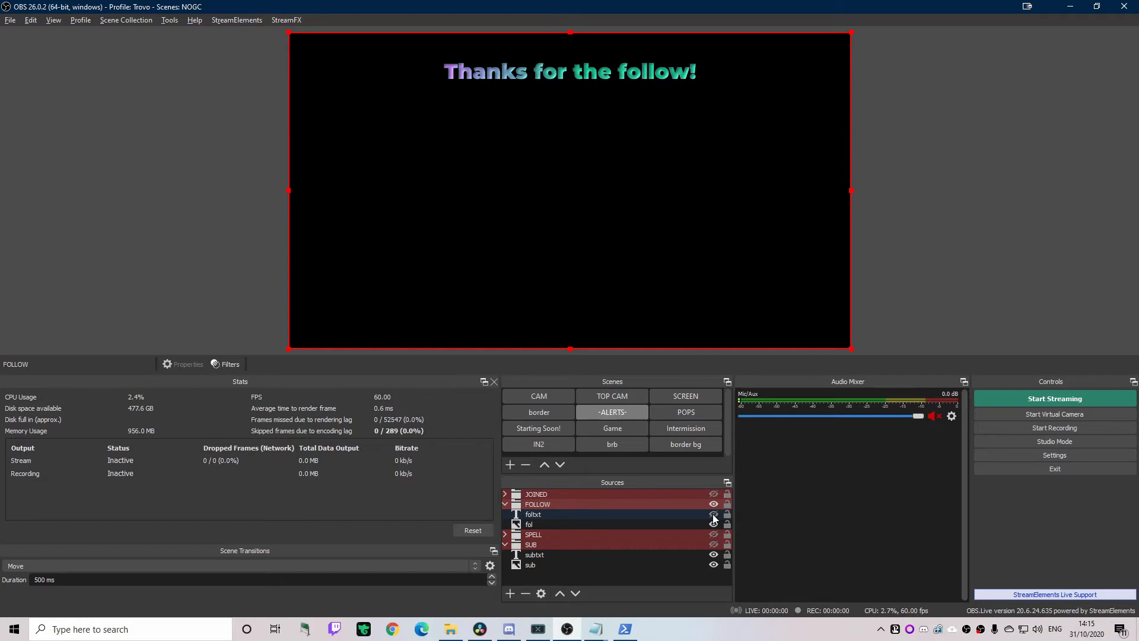
left_click(713, 505)
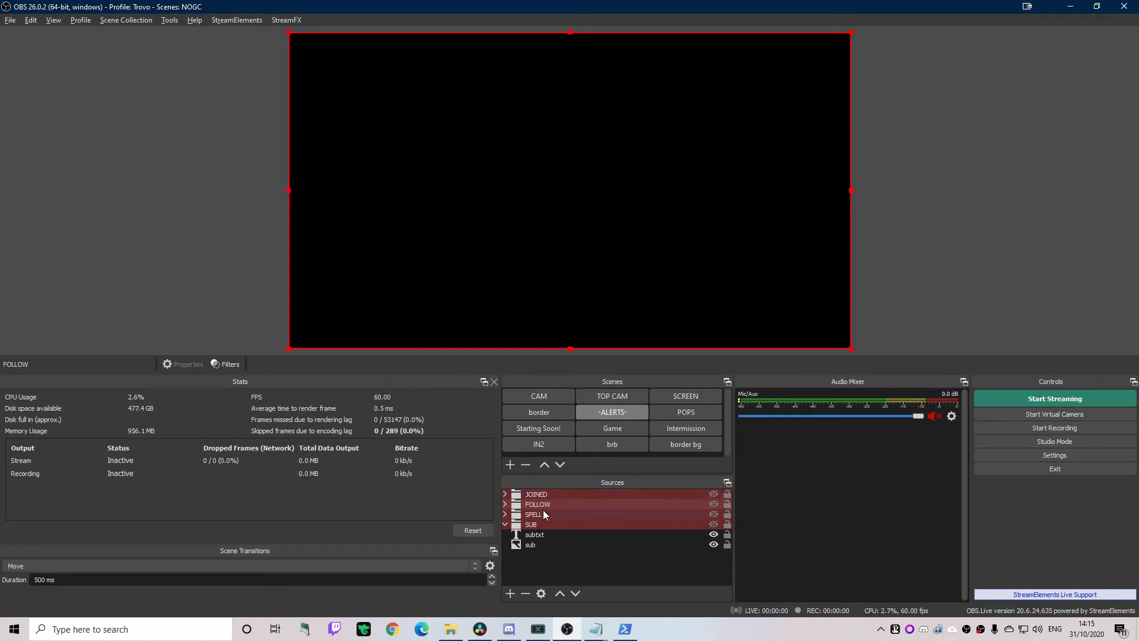
left_click(537, 494)
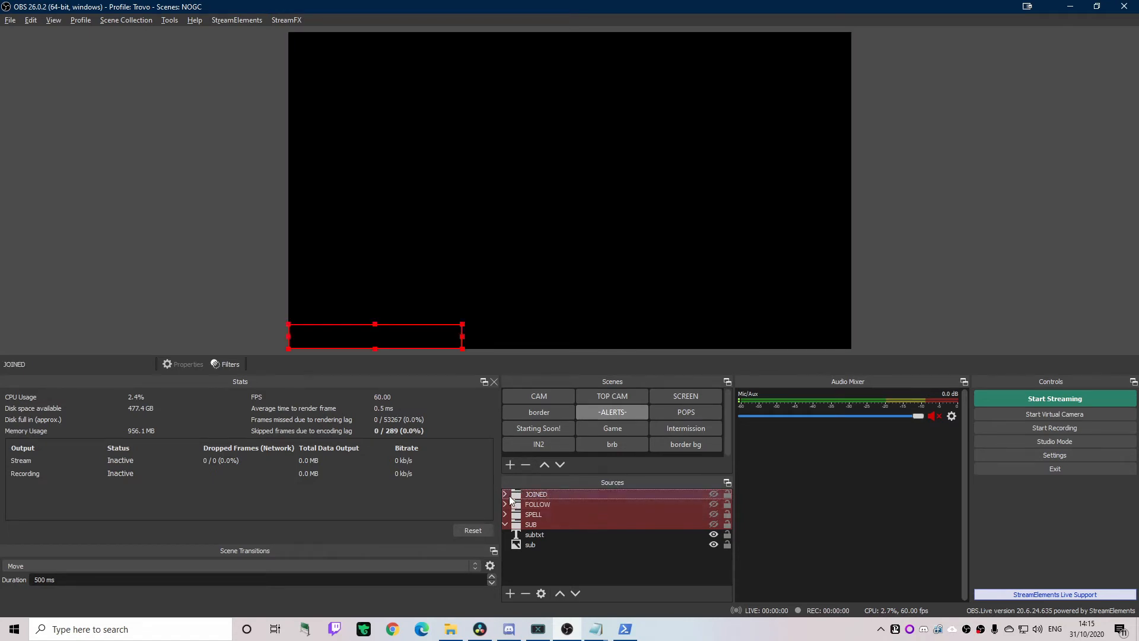
left_click(505, 494)
type("JOINED")
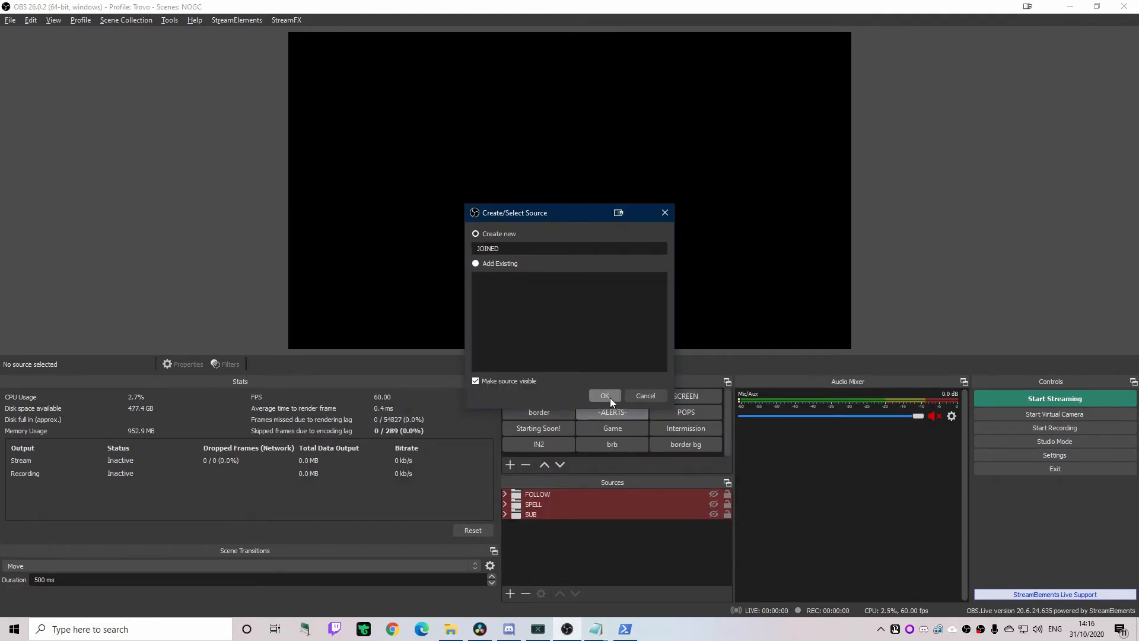
left_click(604, 395)
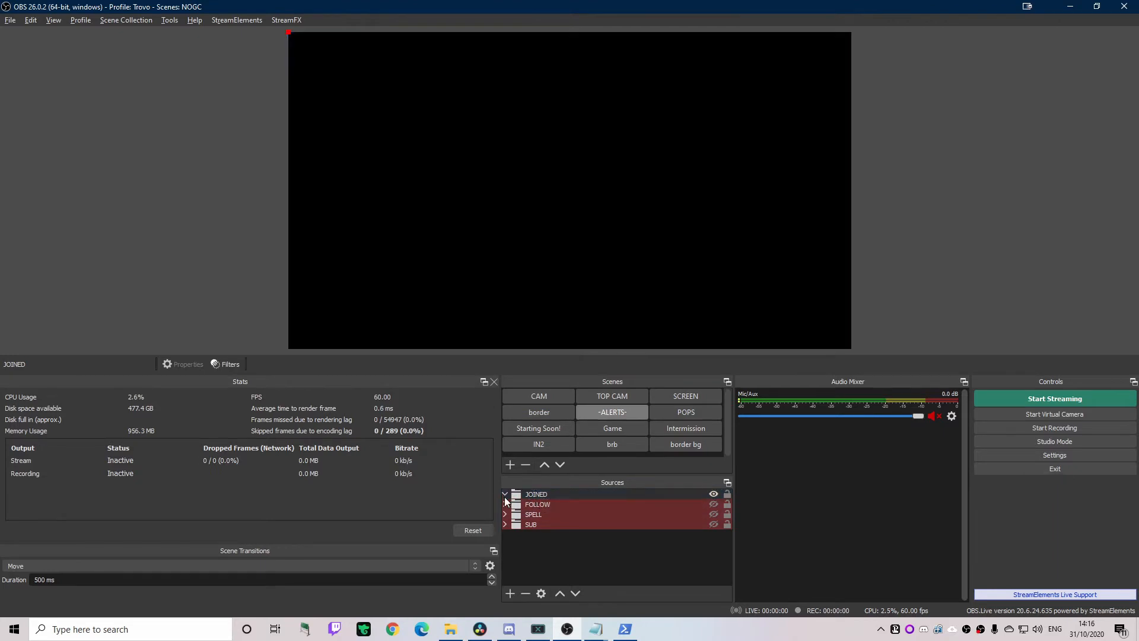
left_click(535, 494)
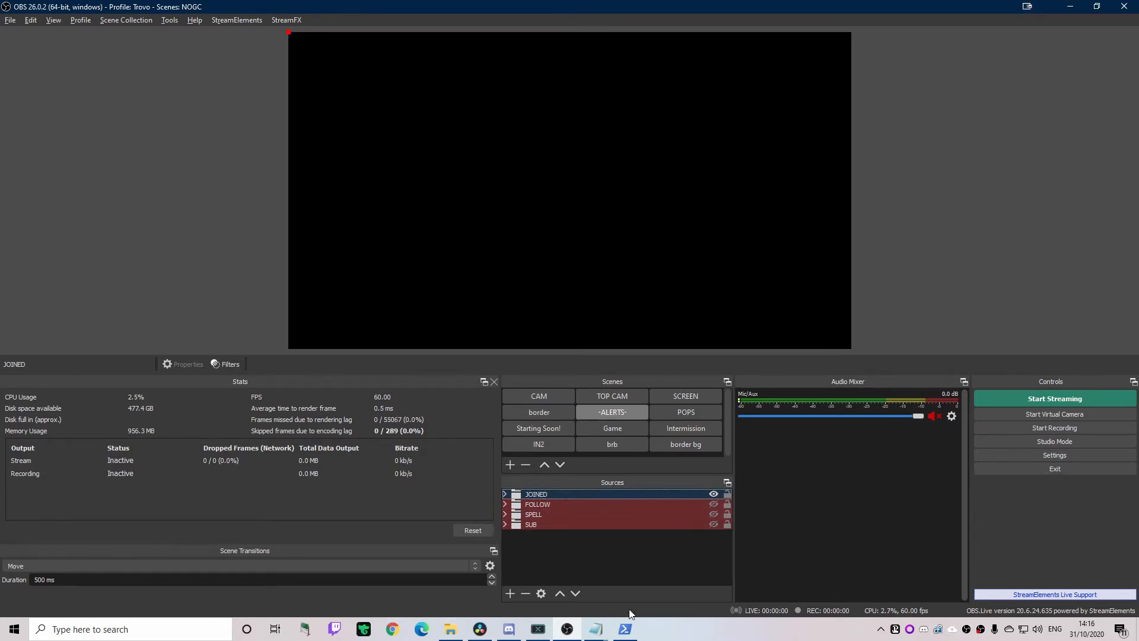
Step: Add a new Text (GDI+) source named 'join' to the scene
left_click(509, 593)
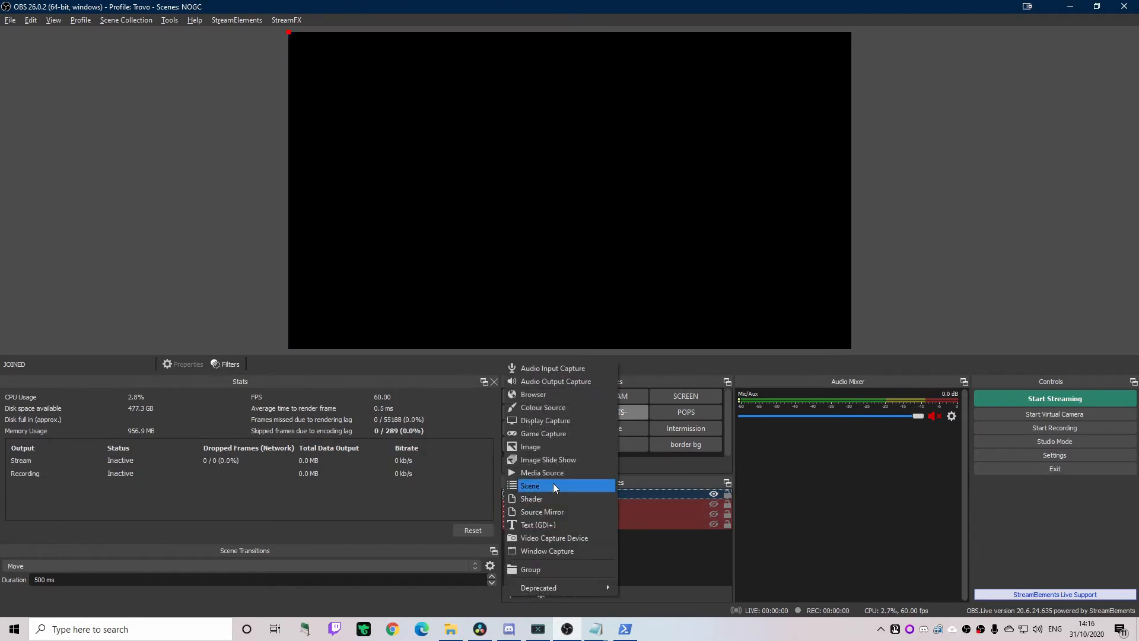
mouse_move(555, 381)
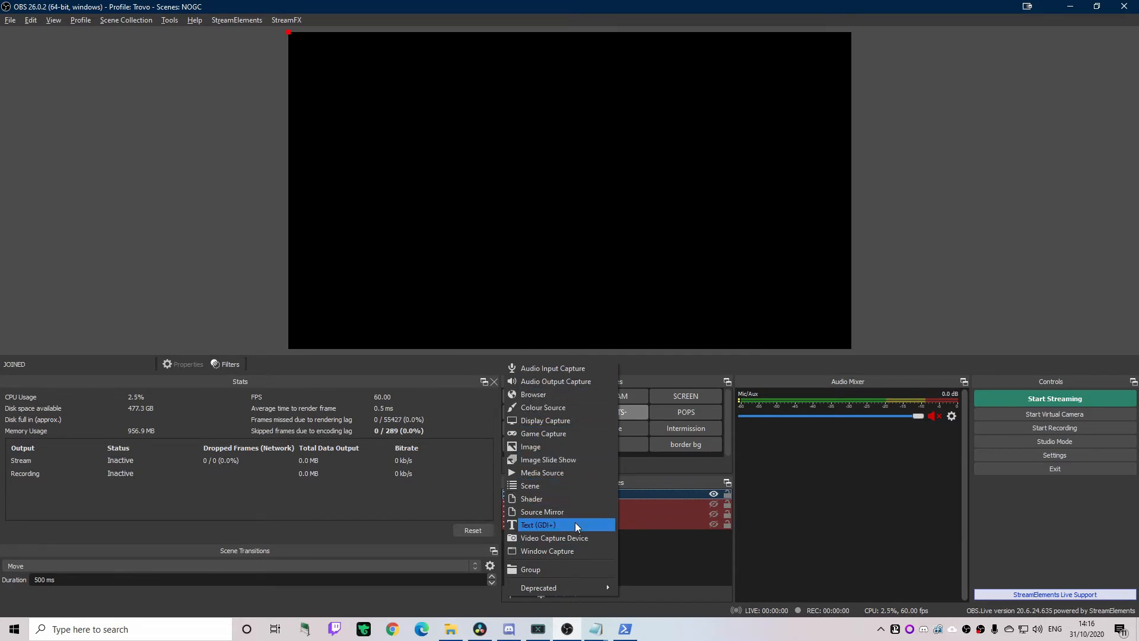
left_click(538, 524)
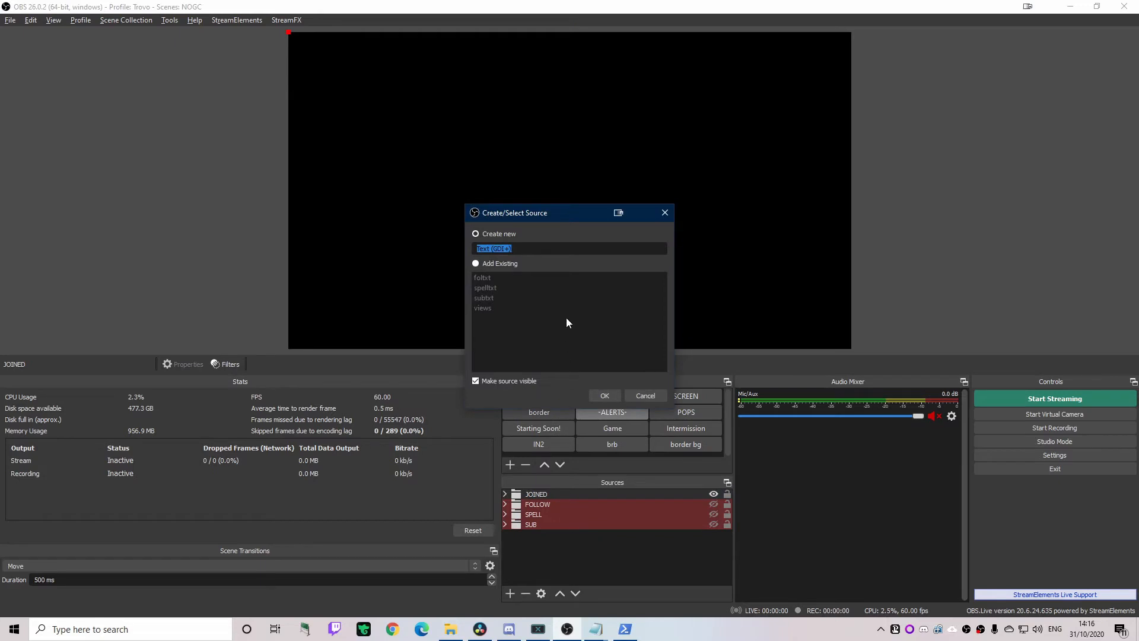
type("join")
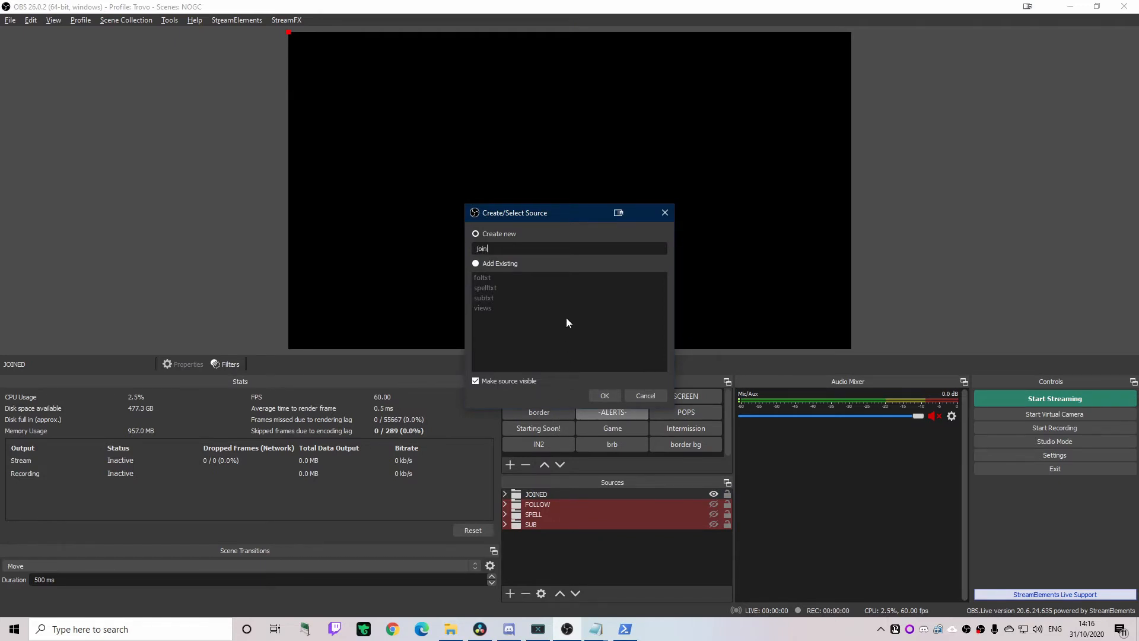
left_click(604, 396)
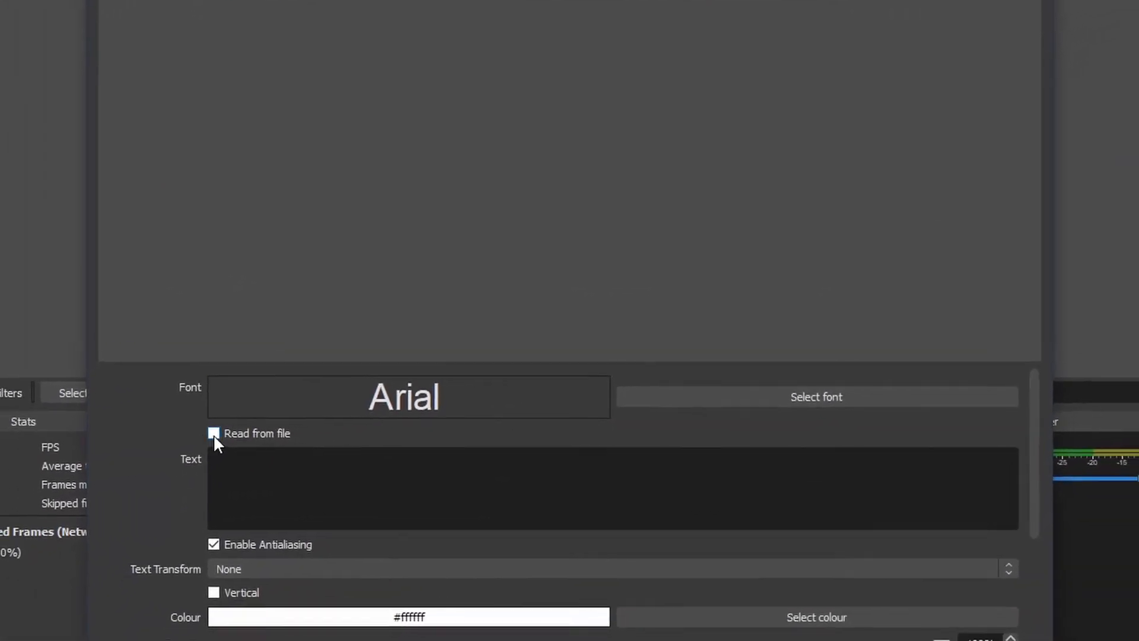
Step: Set the source to read its text from a file and start browsing for it
left_click(213, 434)
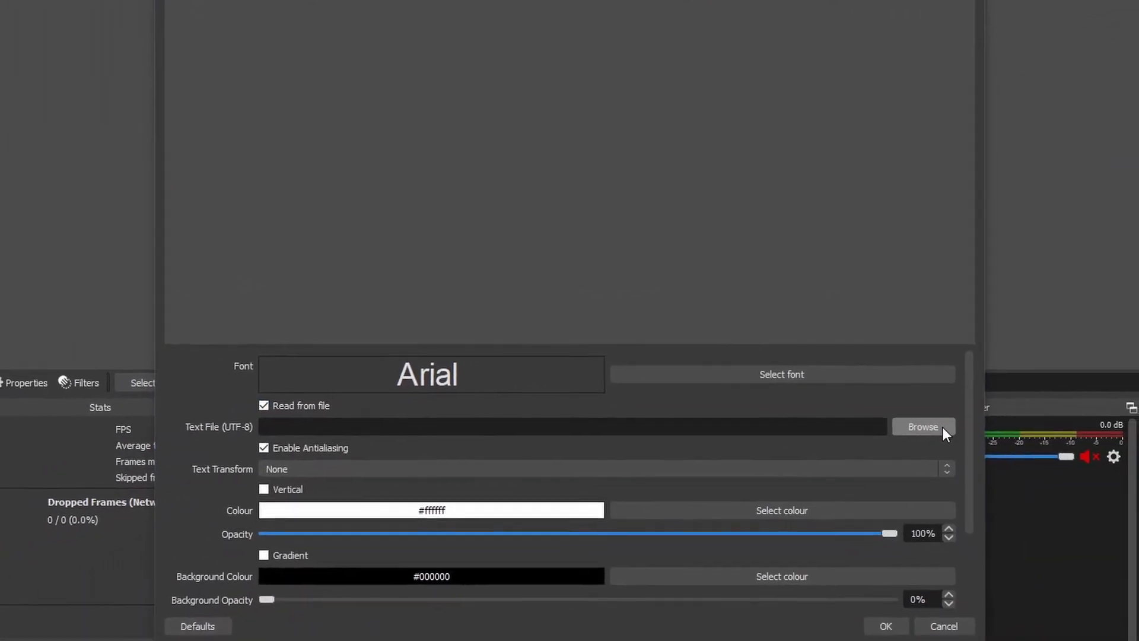
left_click(923, 426)
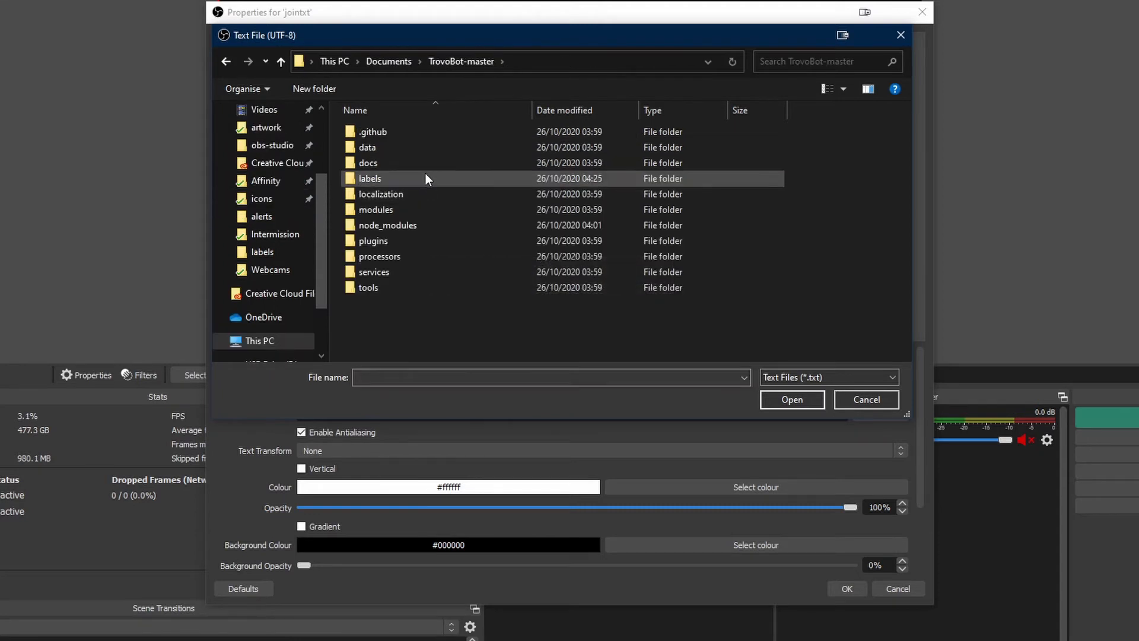
Step: Load latest-join.txt from the TrovoBot labels folder into the text source
double_click(371, 178)
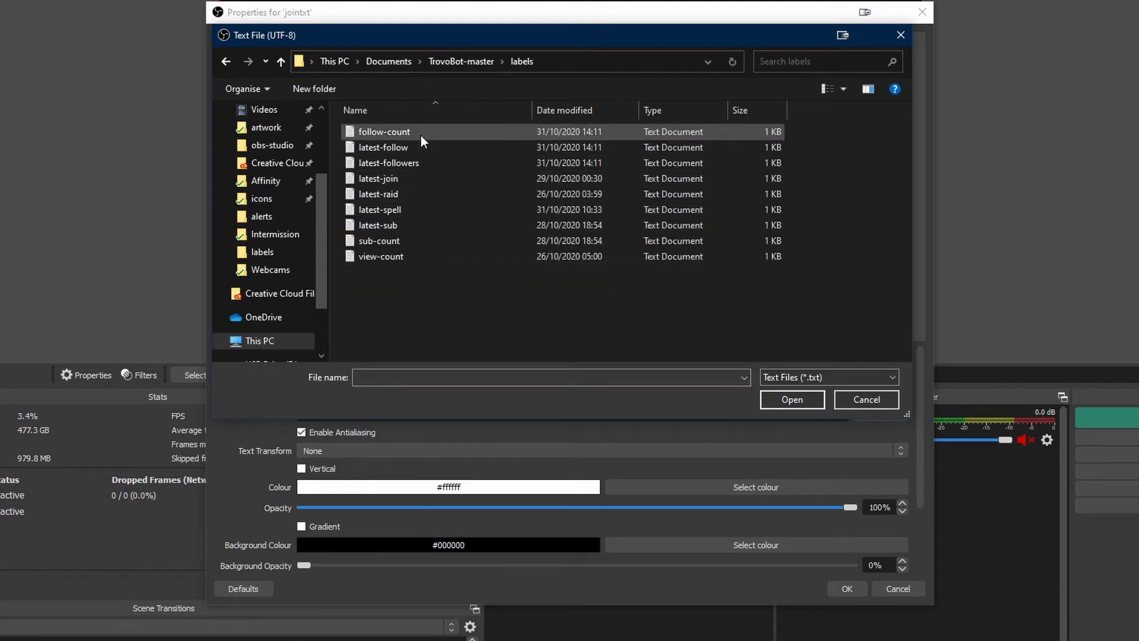
mouse_move(383, 147)
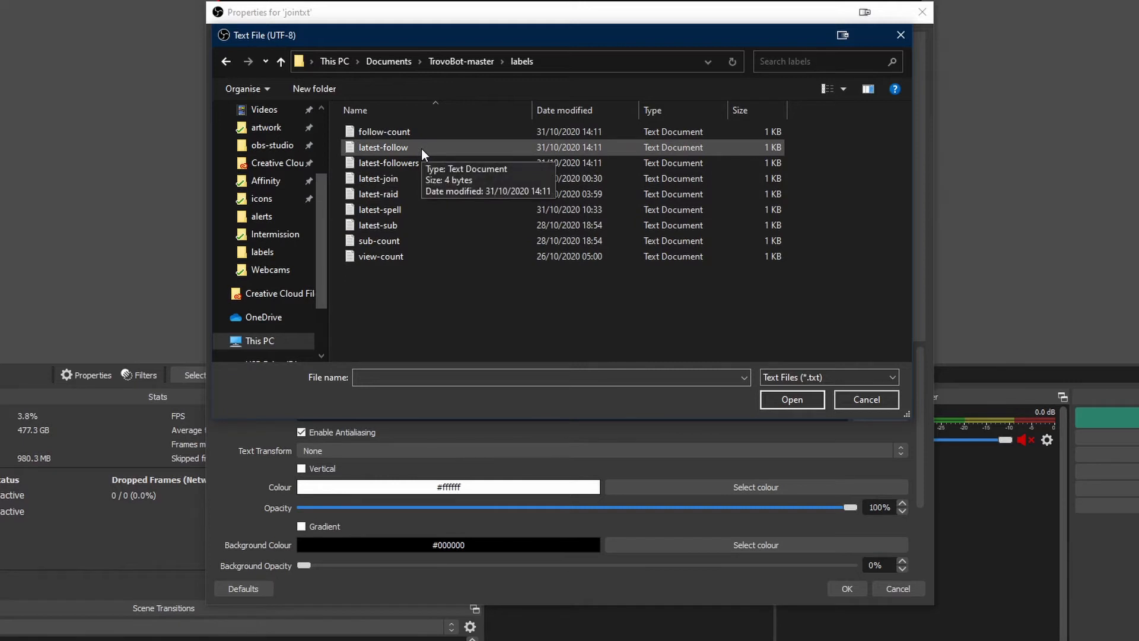
left_click(380, 256)
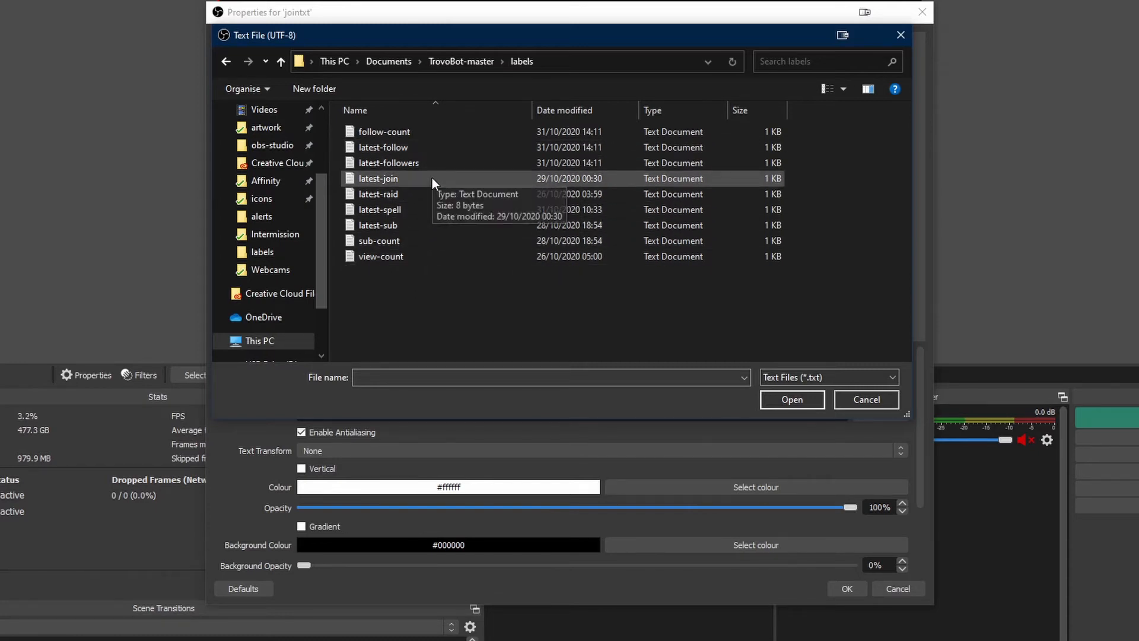
left_click(379, 180)
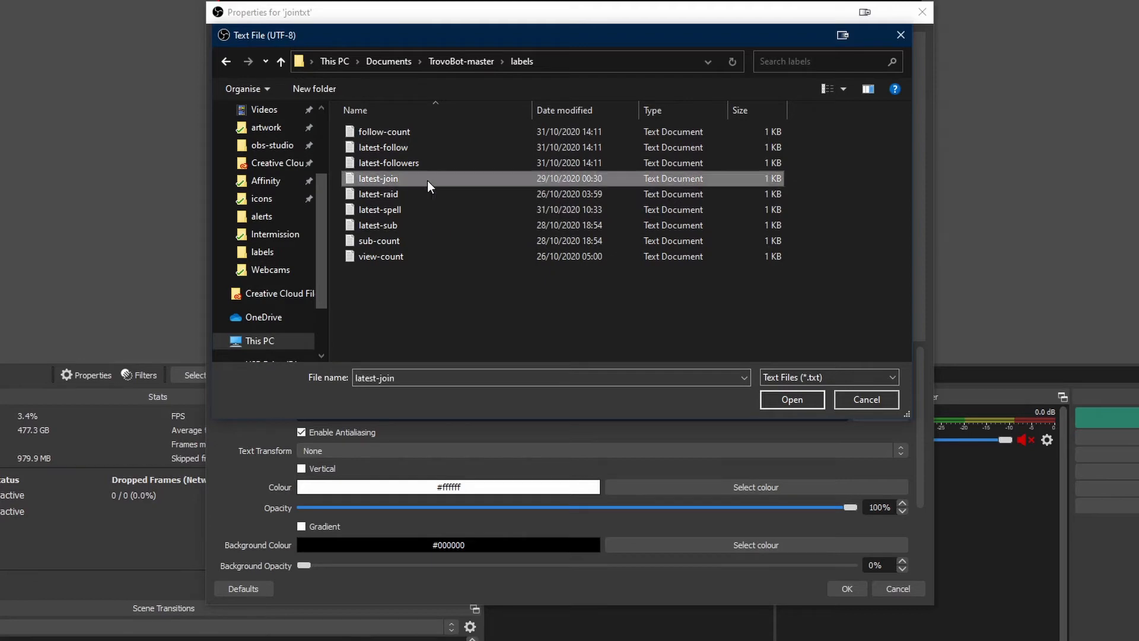
left_click(792, 398)
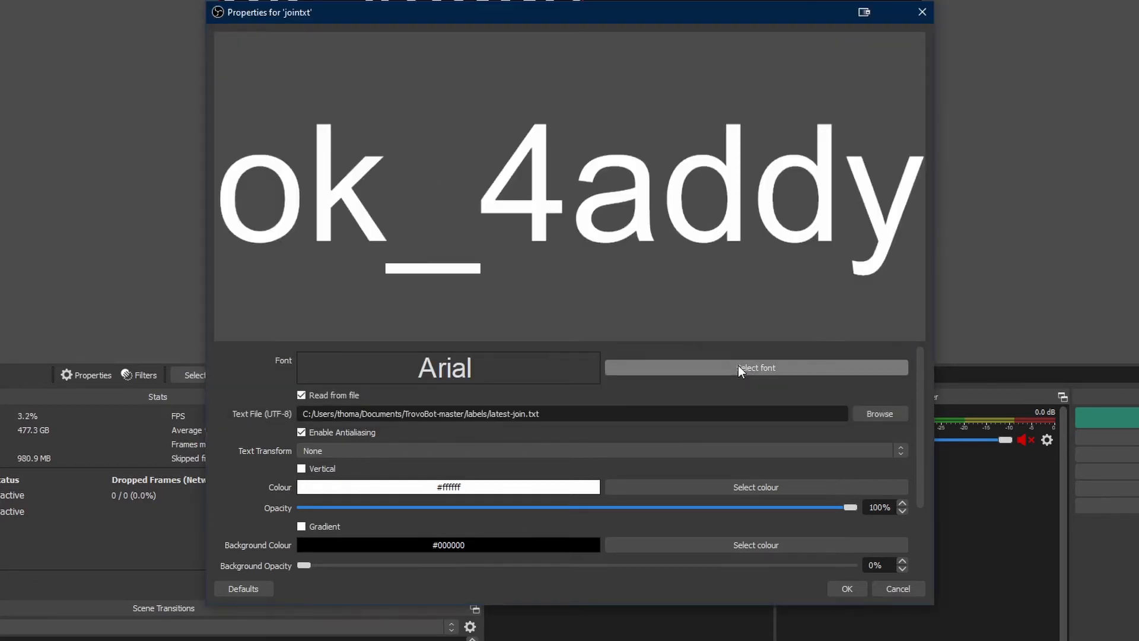
Step: Choose a smaller font size for the username text
left_click(756, 368)
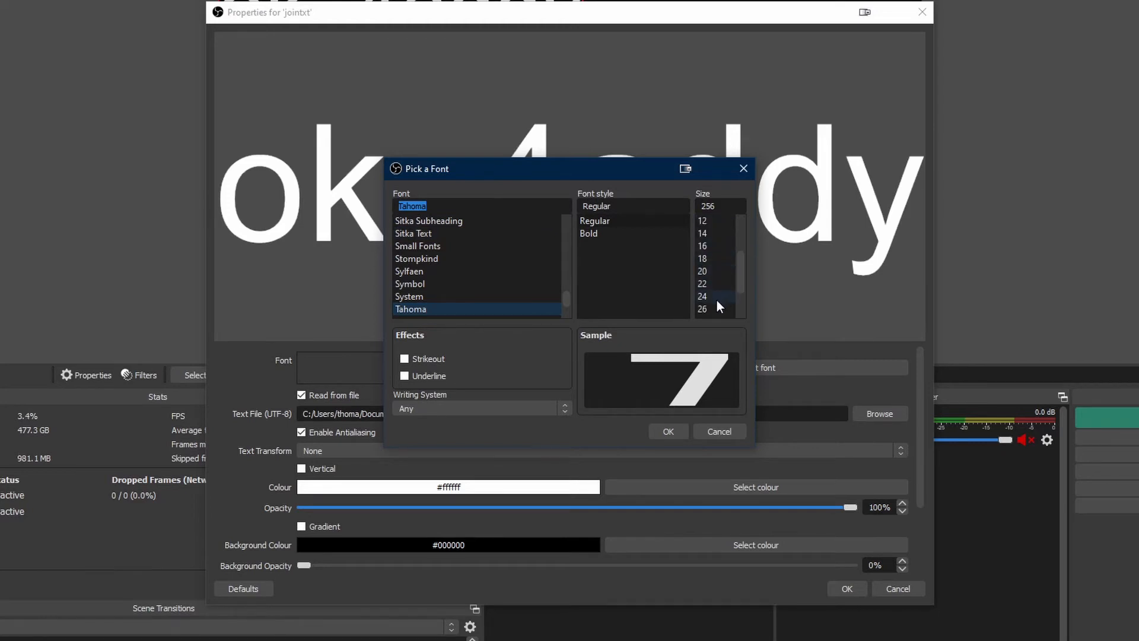
left_click(667, 431)
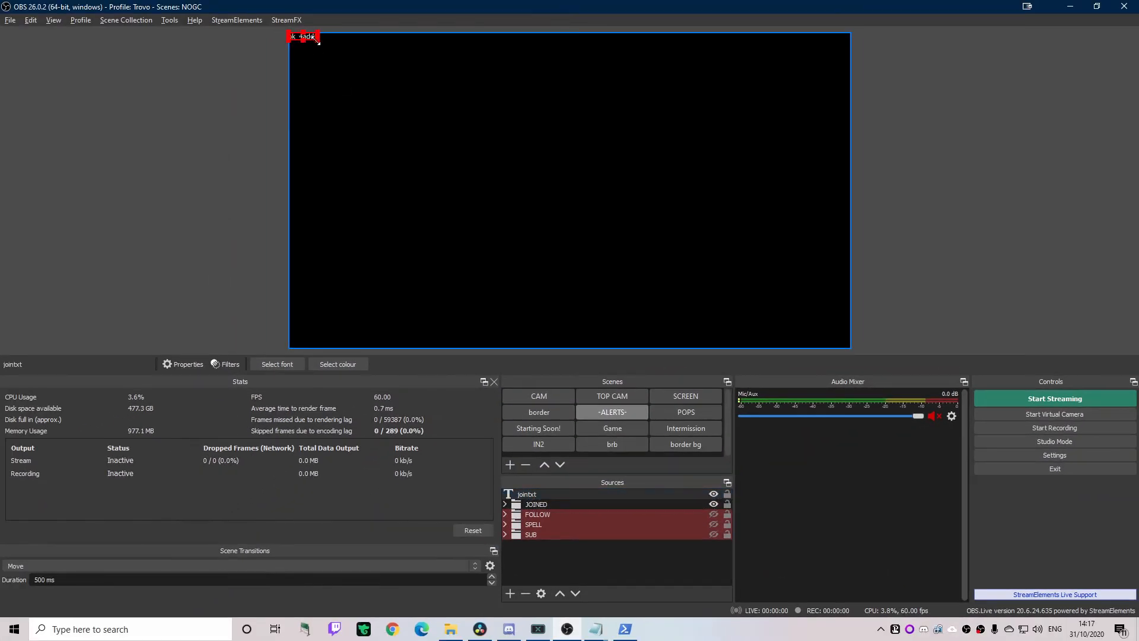
Step: Centre the username text along the bottom edge of the canvas
left_click_drag(303, 36, 352, 326)
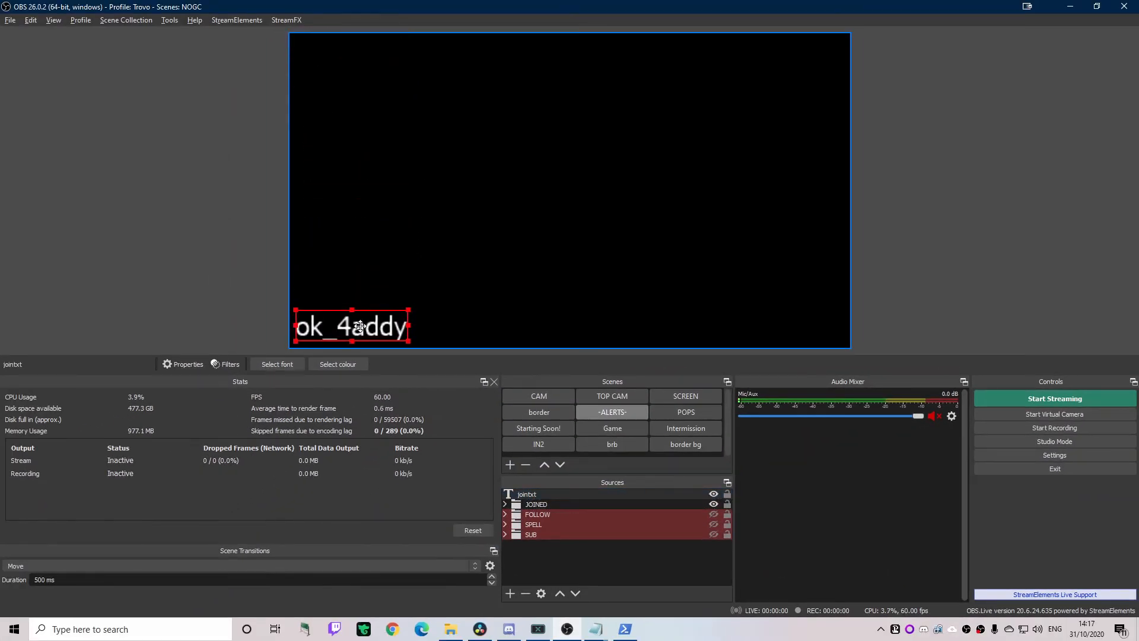
left_click_drag(351, 327, 549, 334)
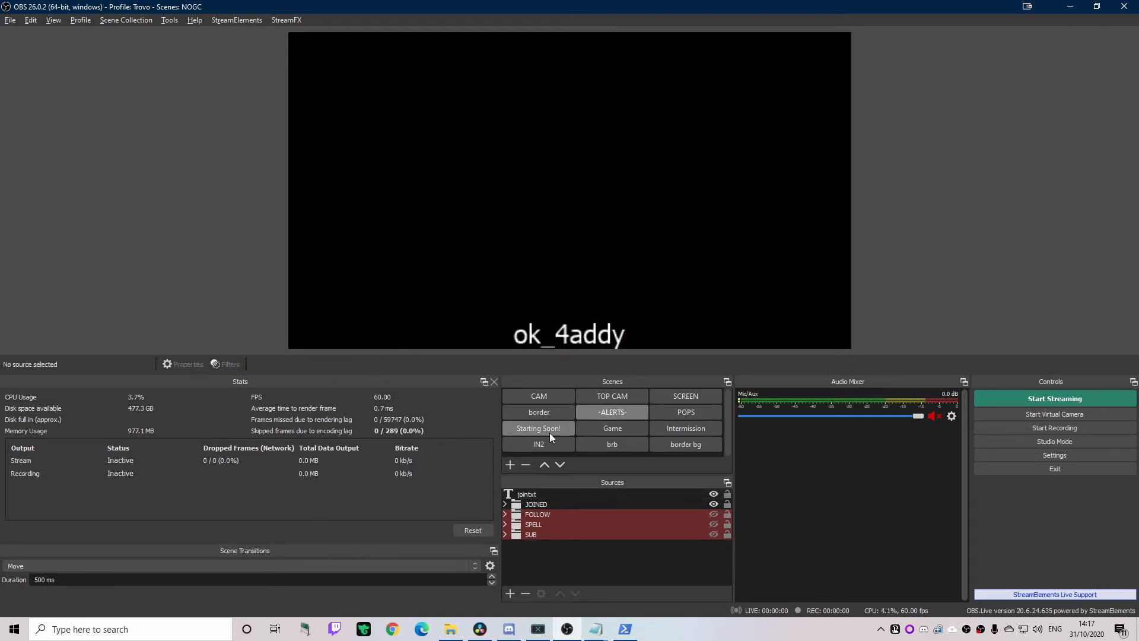
Step: Nest the username text inside the JOINED group, expand it and hide the FOLLOW alert again
left_click(527, 494)
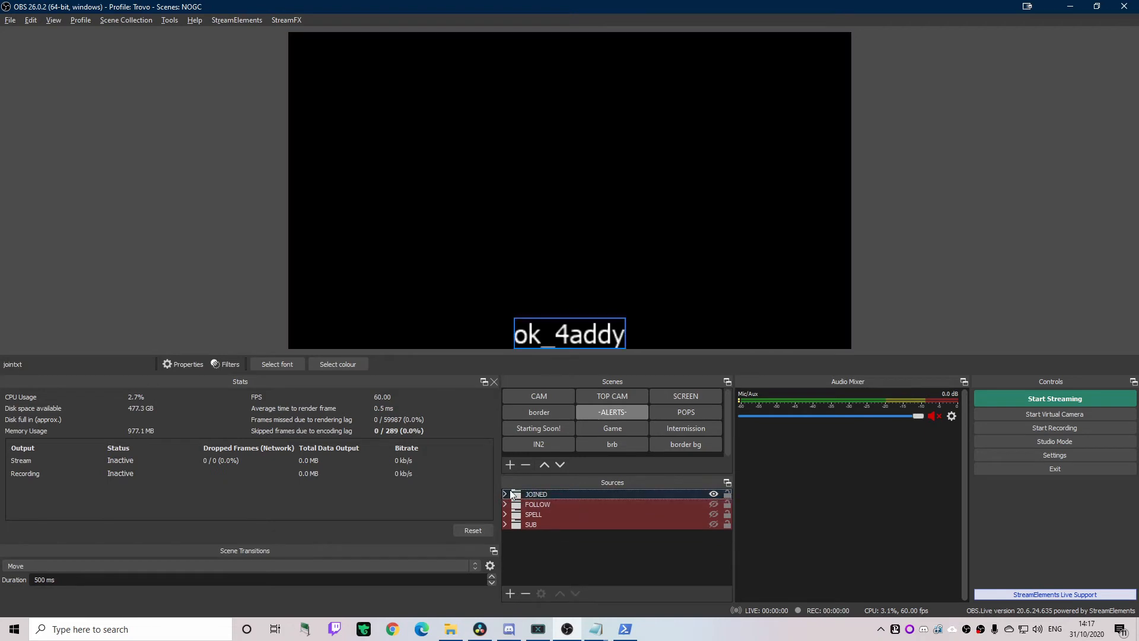
left_click(504, 494)
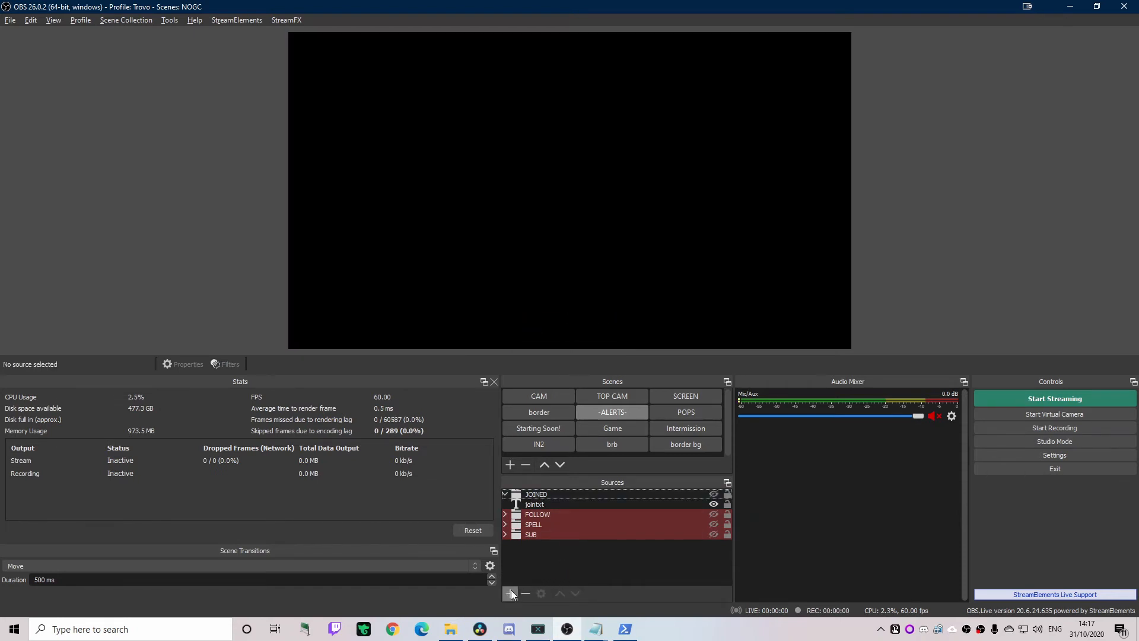
mouse_move(510, 593)
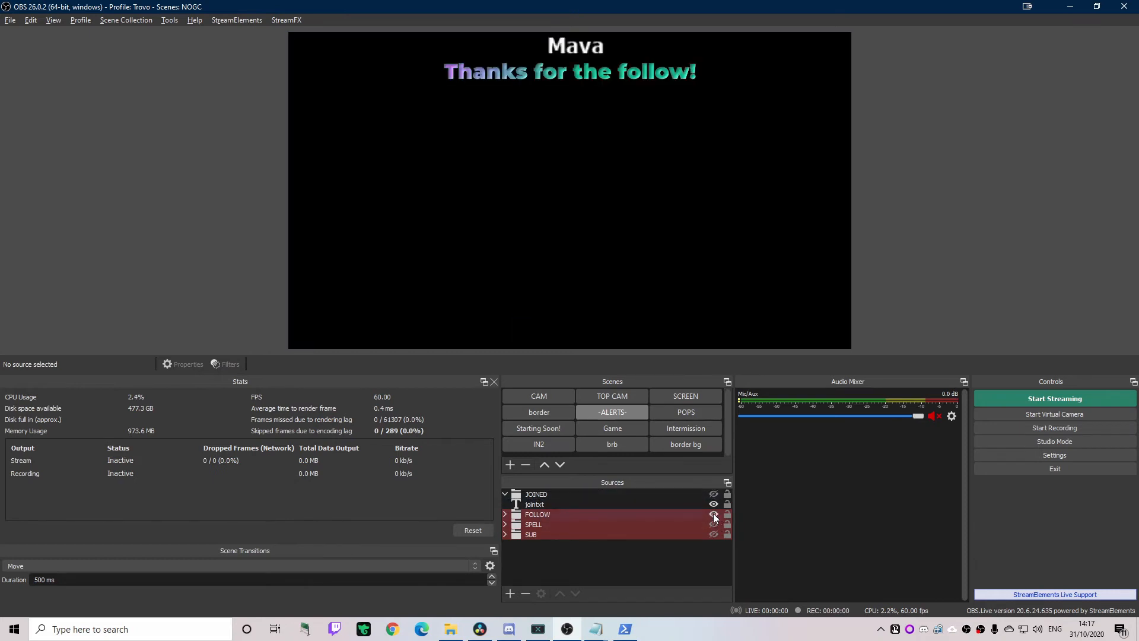
left_click(714, 514)
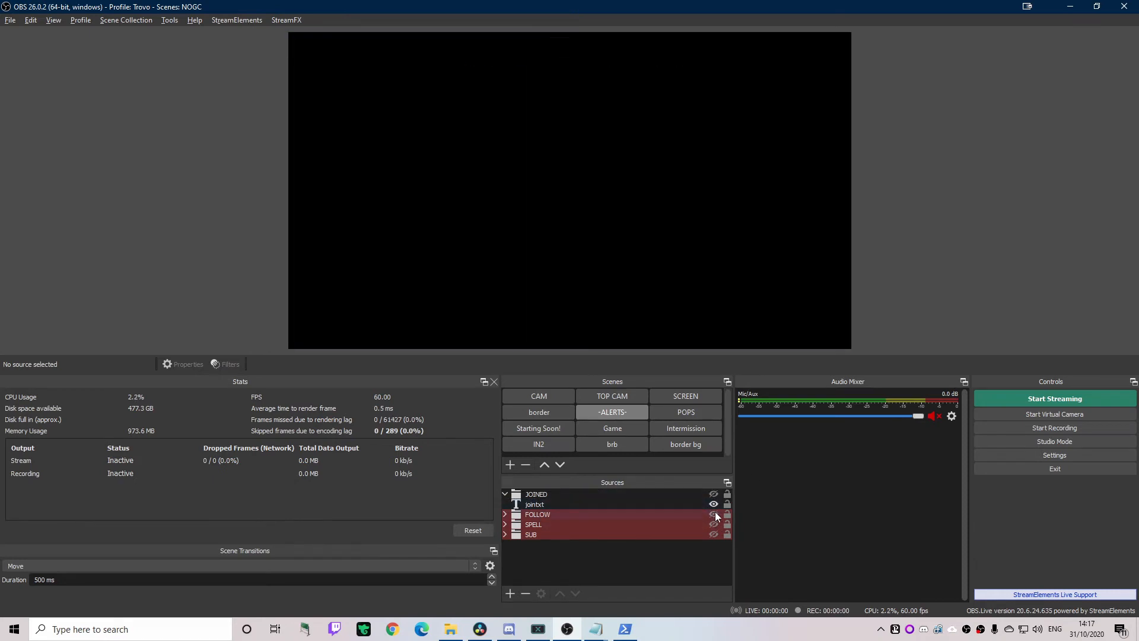
left_click(536, 494)
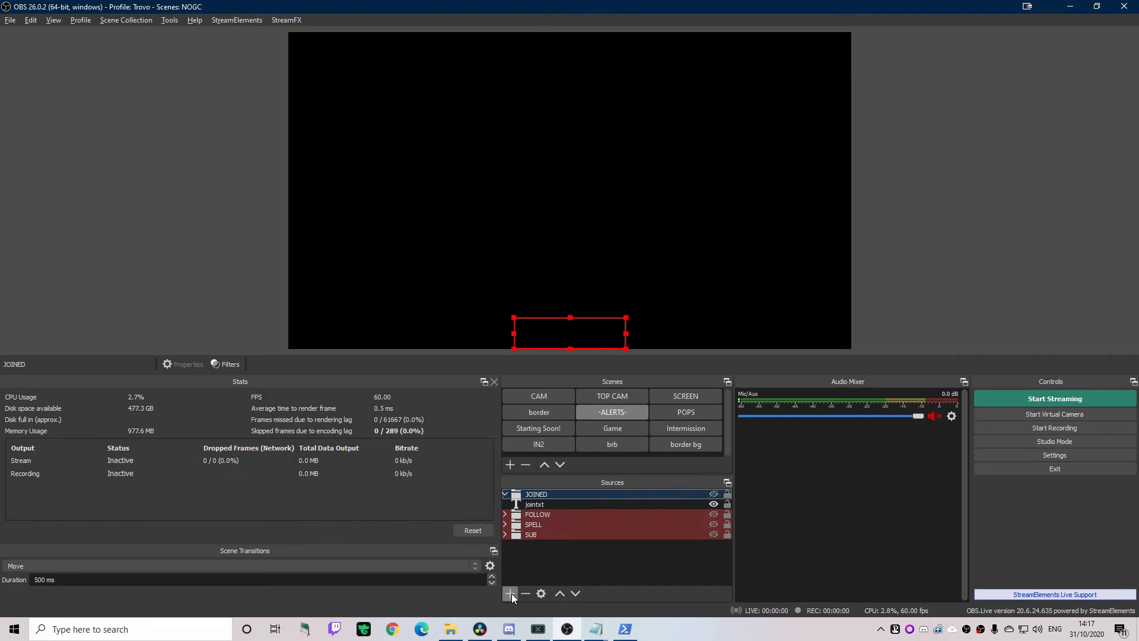
Step: Create a new Join text source set in the Black Streamer font
left_click(510, 593)
type("Join")
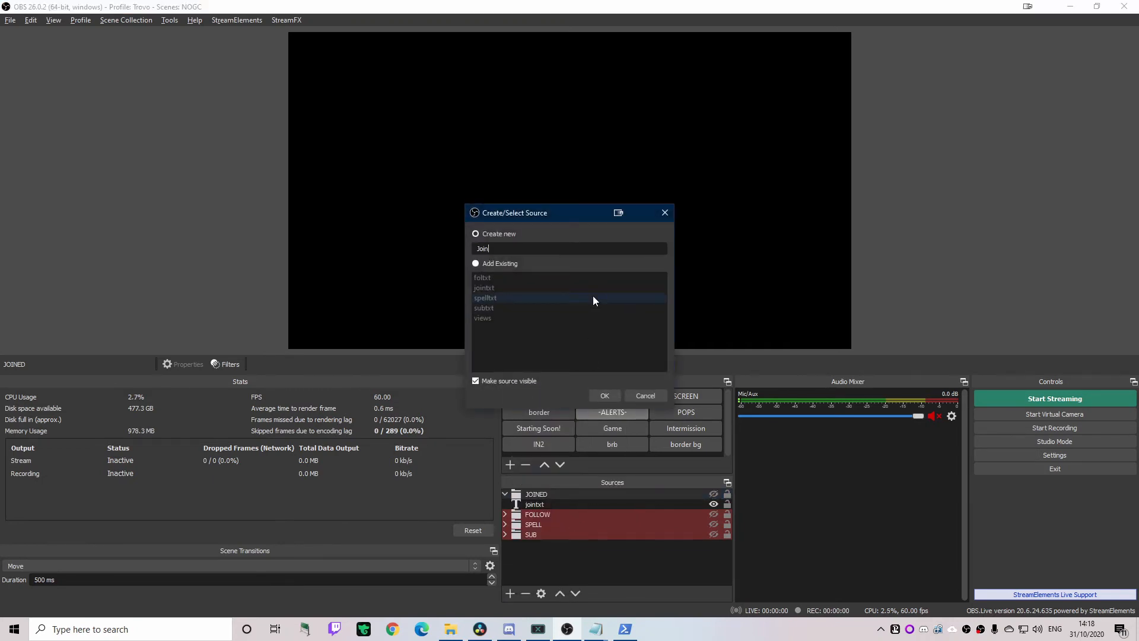
left_click(604, 396)
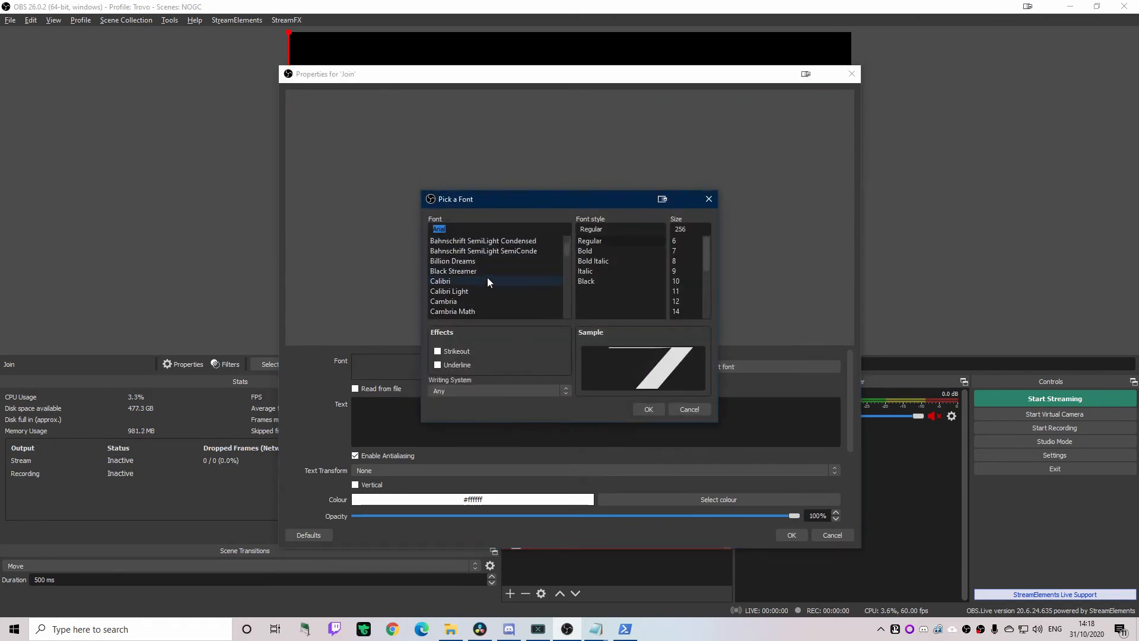
left_click(453, 270)
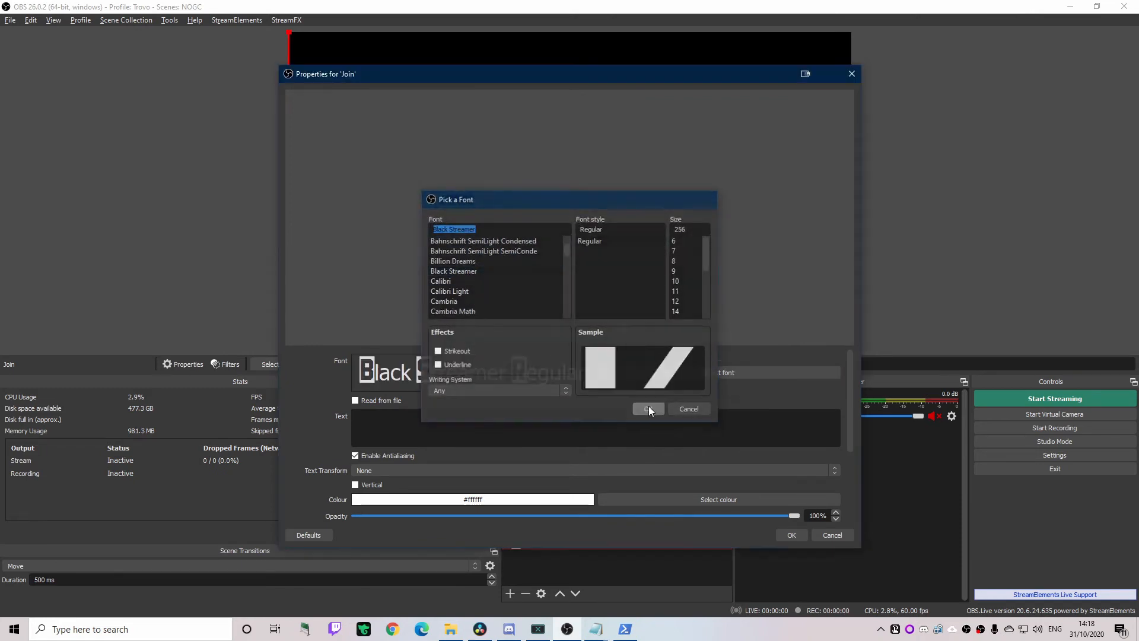
left_click(648, 408)
type("<>")
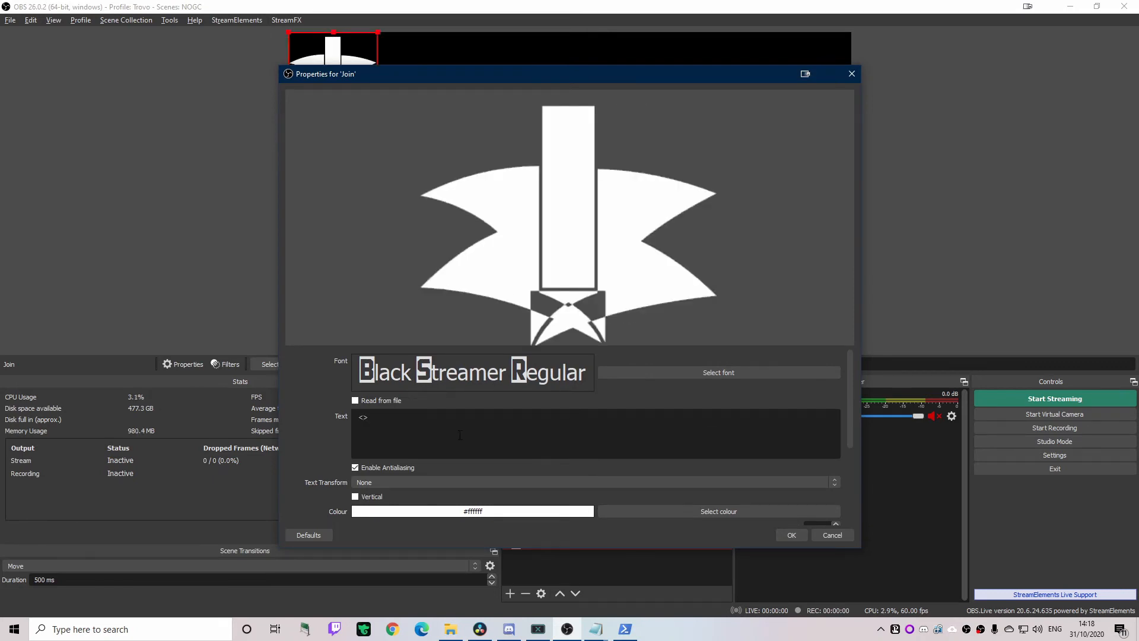
Step: Make the Join banner read 'WELCOME TO THE STREAM,'
type("WELCOM")
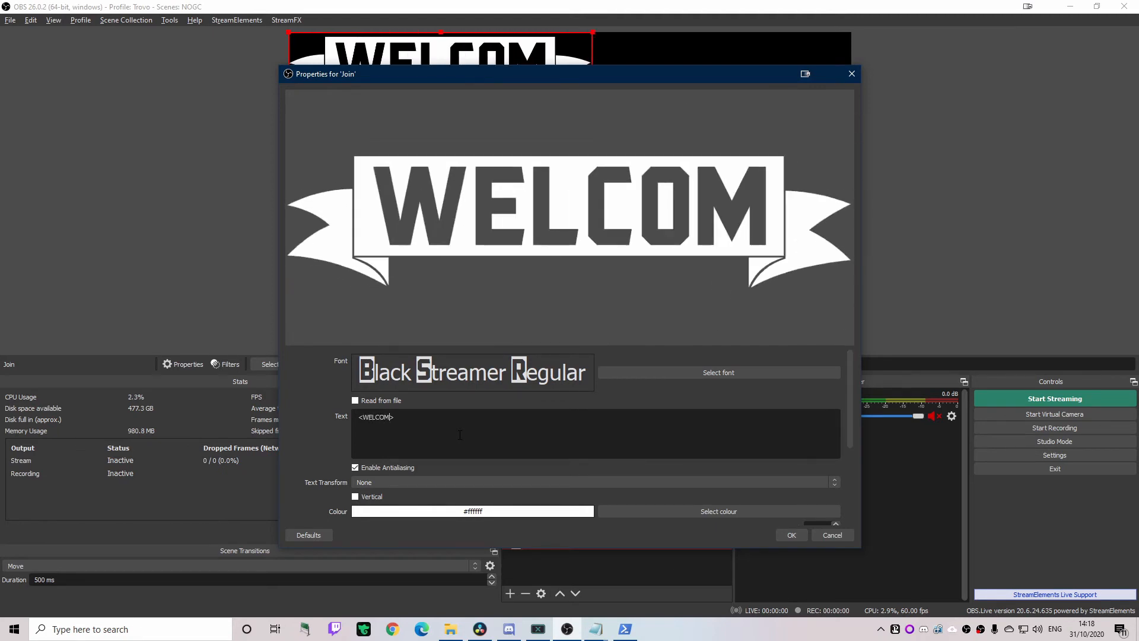
type("E=")
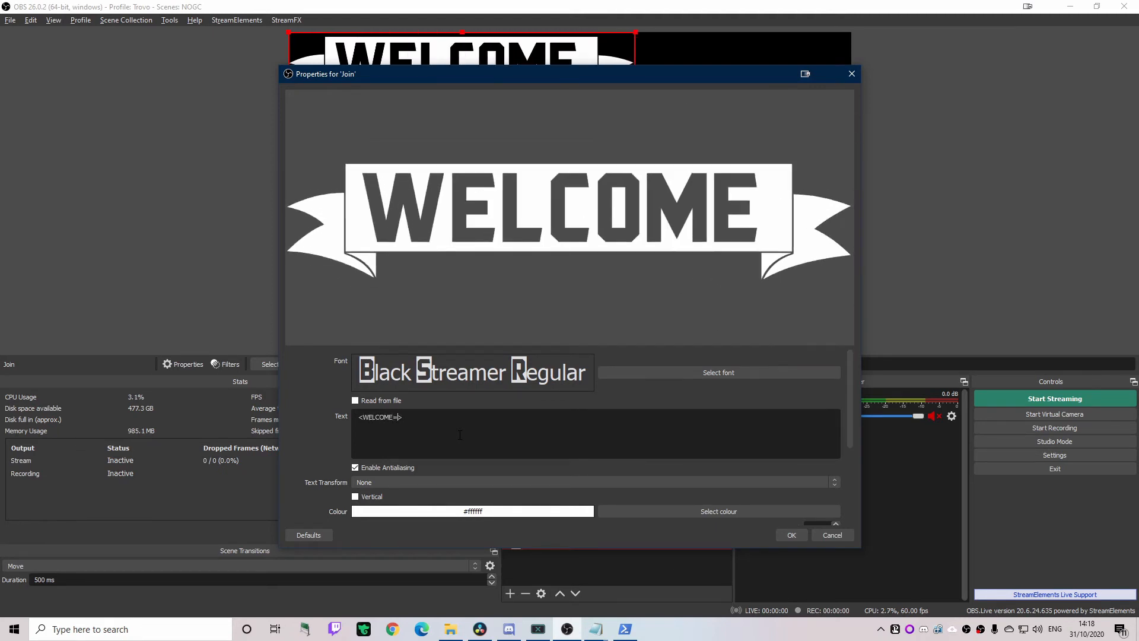
type("TO=THE=")
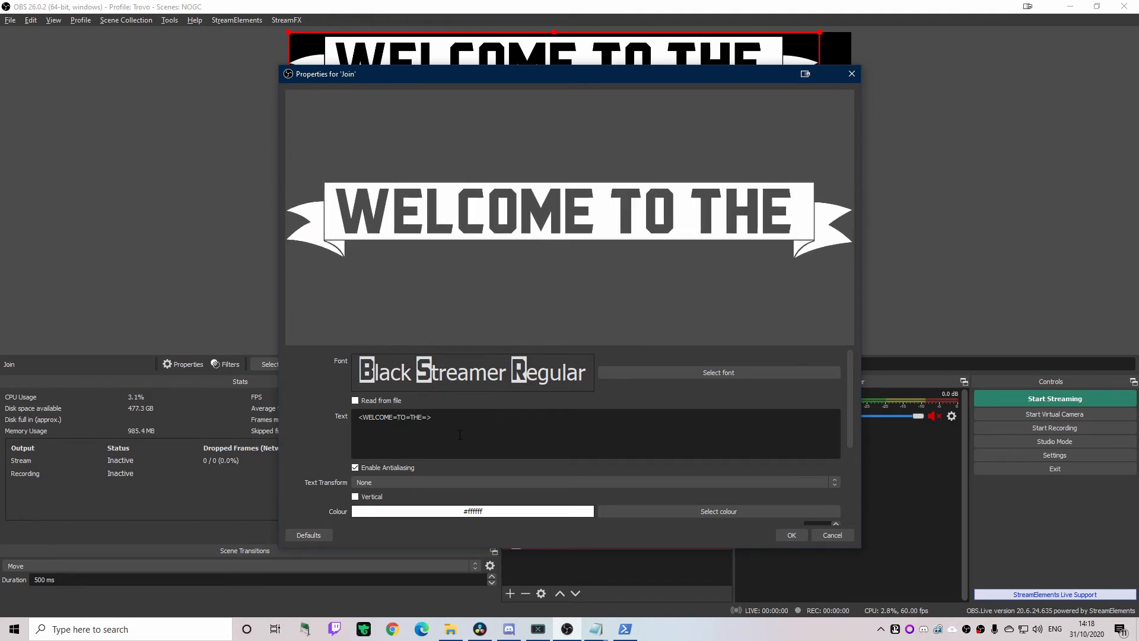
type("STREAM")
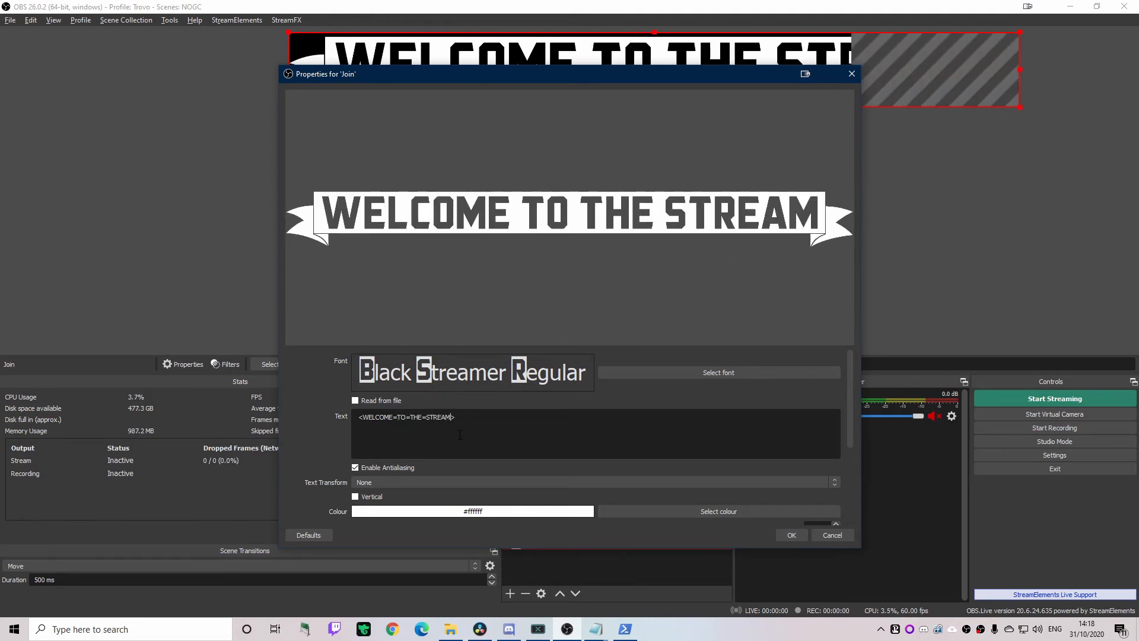
type(",")
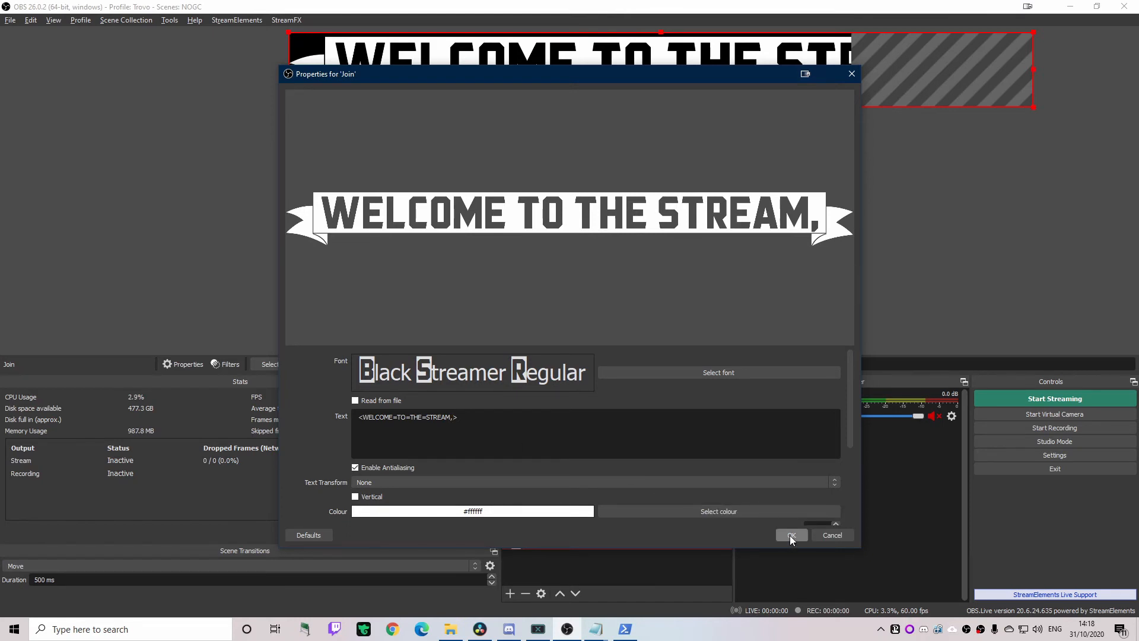
left_click(791, 535)
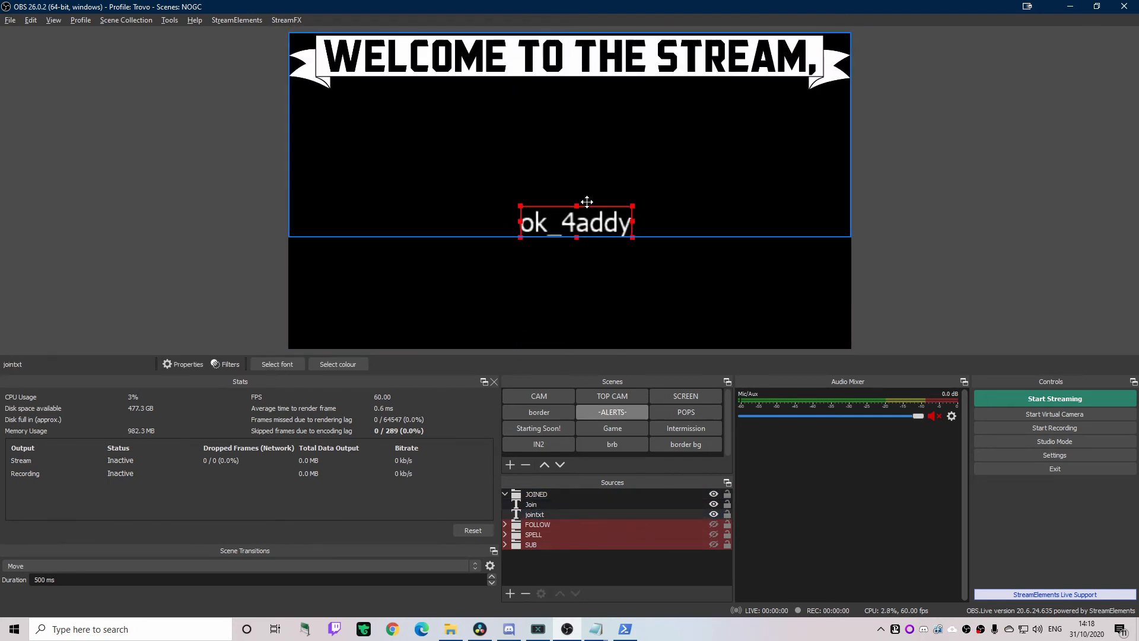
Step: Move the username text up to sit directly below the welcome banner
left_click_drag(574, 222, 574, 93)
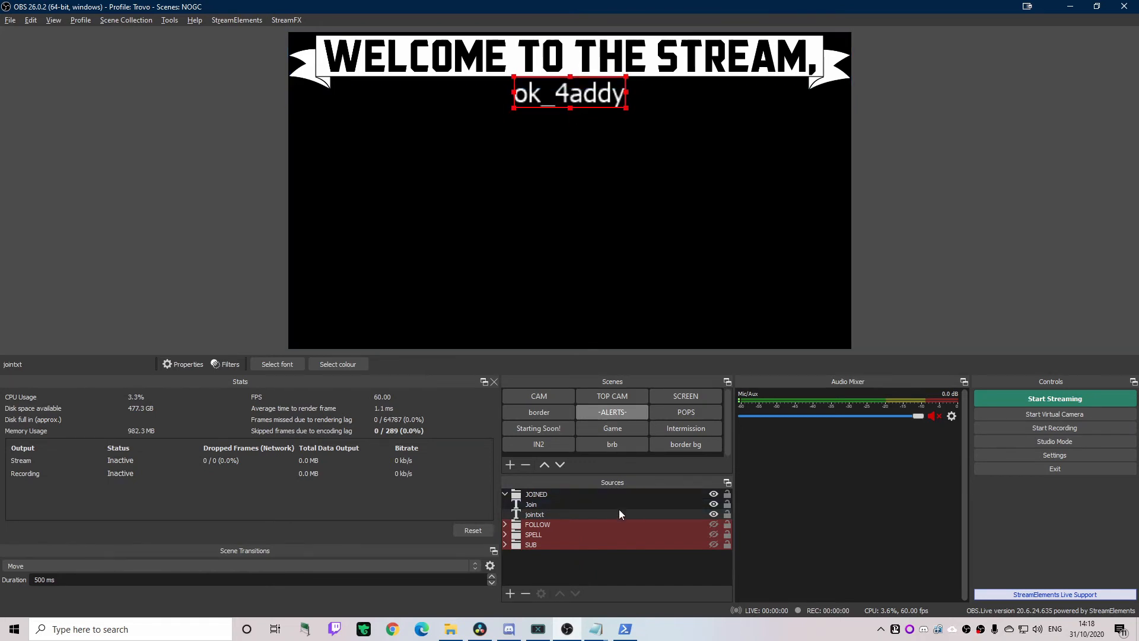
left_click(531, 504)
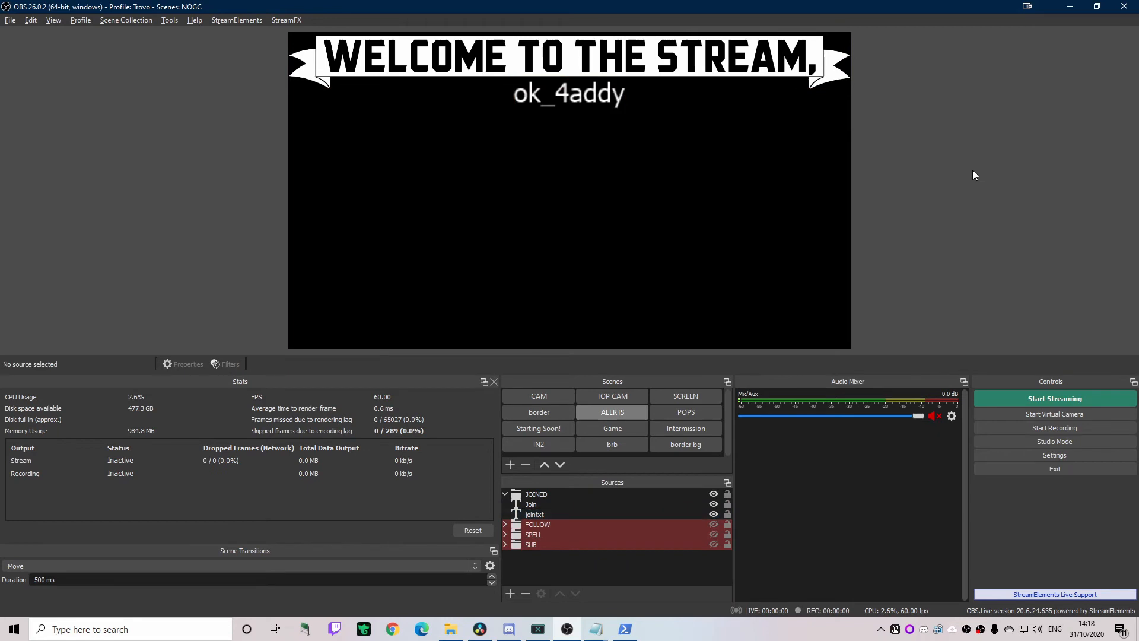
mouse_move(612, 428)
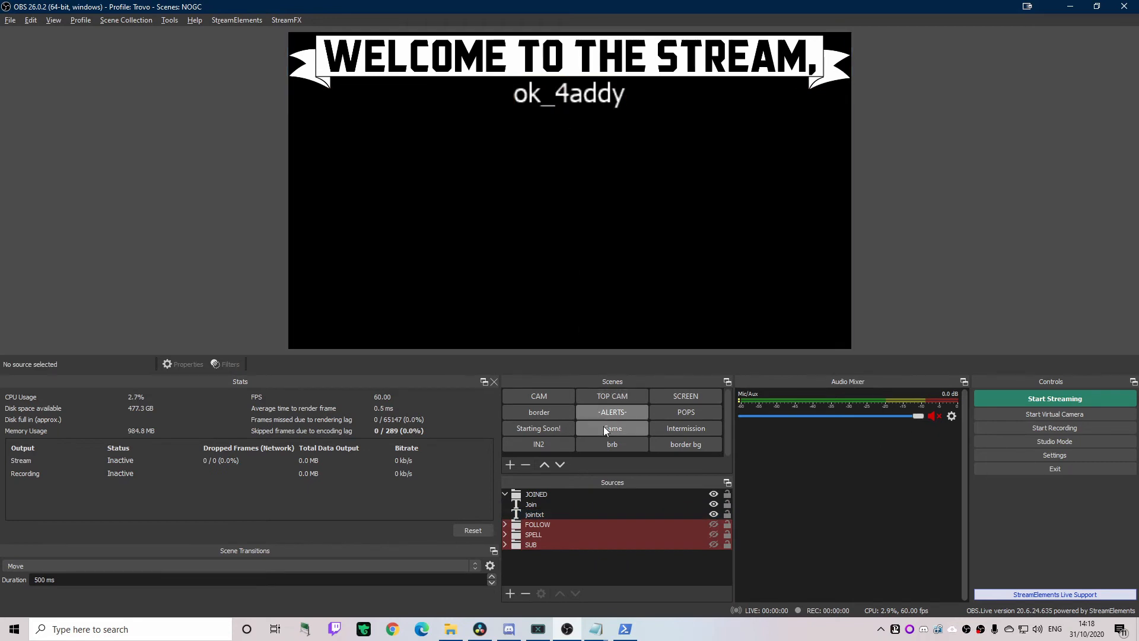
left_click(534, 514)
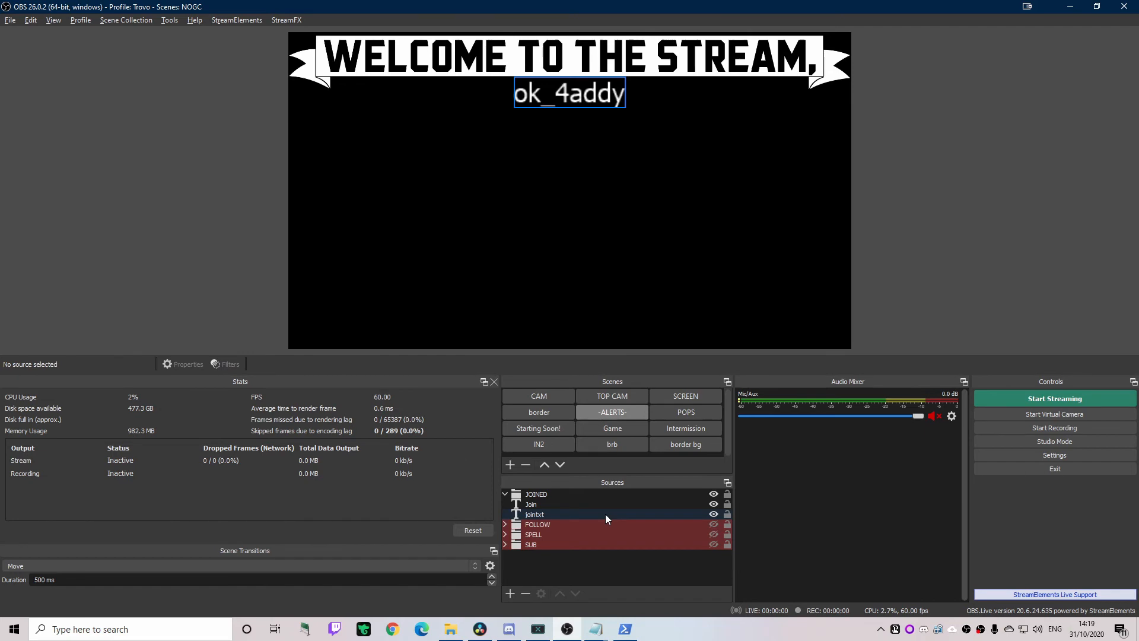
Step: Review the username text's font choices without changing the font
double_click(535, 514)
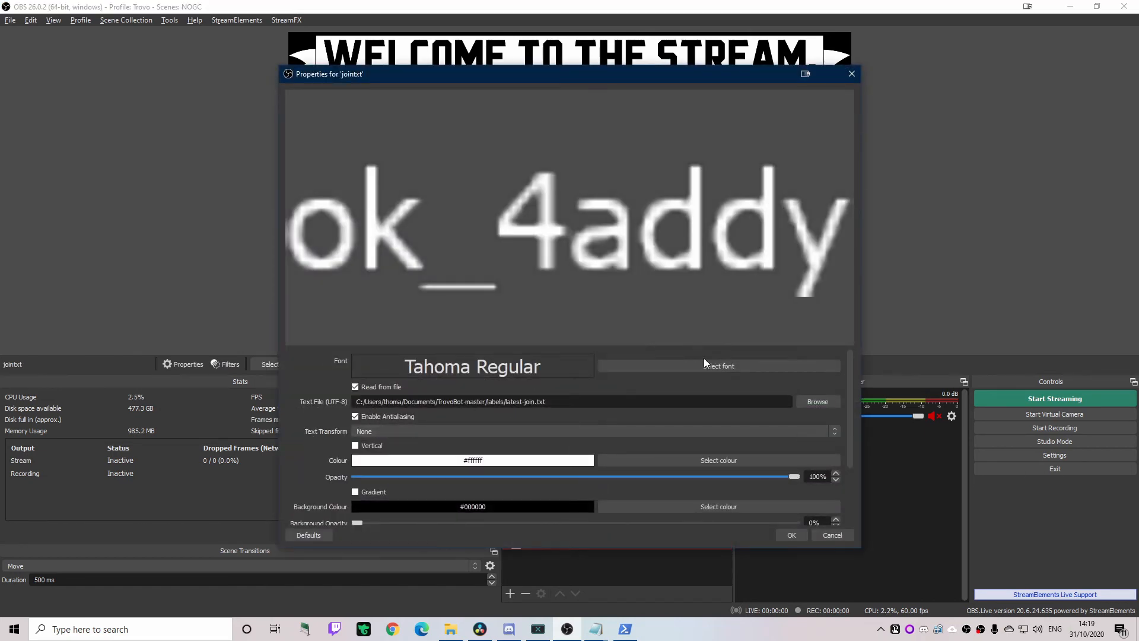
left_click(718, 366)
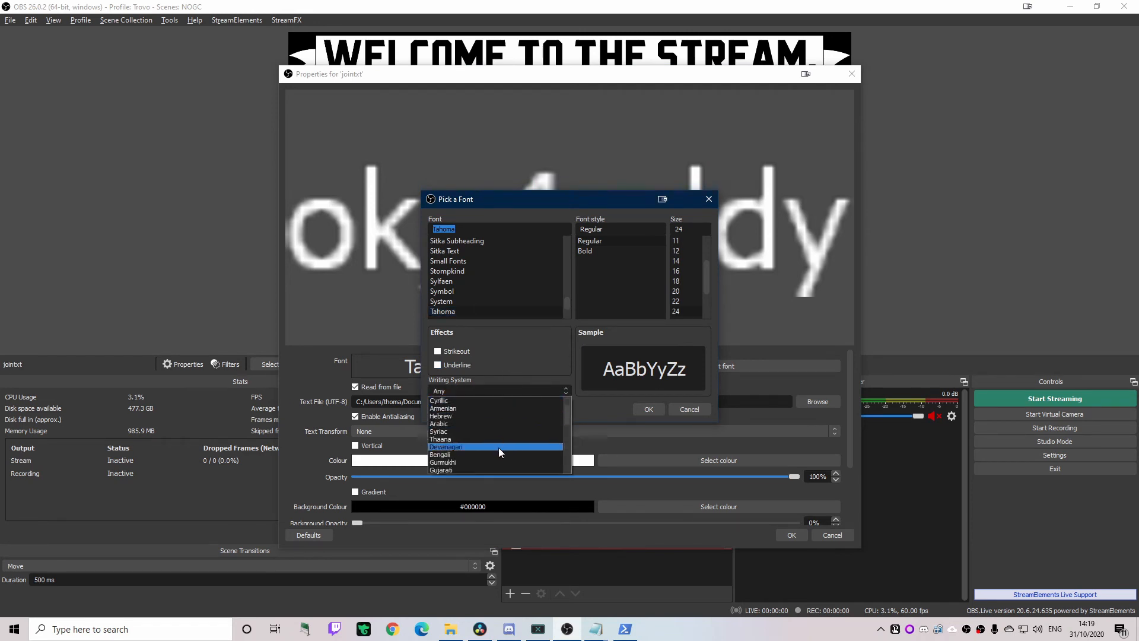
left_click(497, 390)
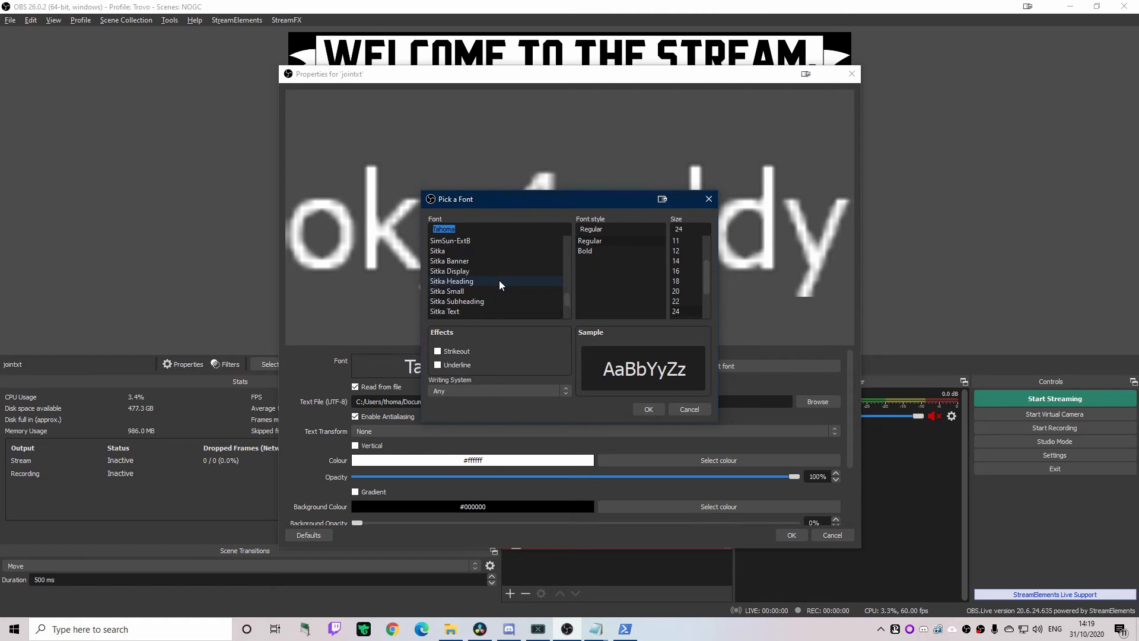
left_click(648, 410)
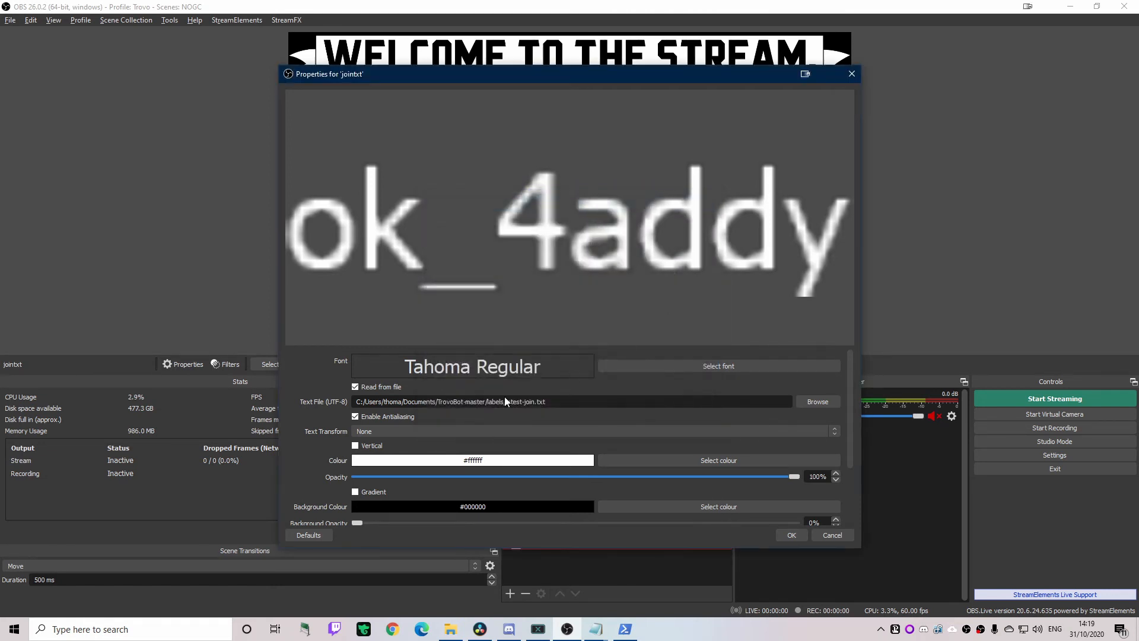
Step: Set the username's Text Transform to Uppercase and toggle the banner's visibility
left_click(592, 430)
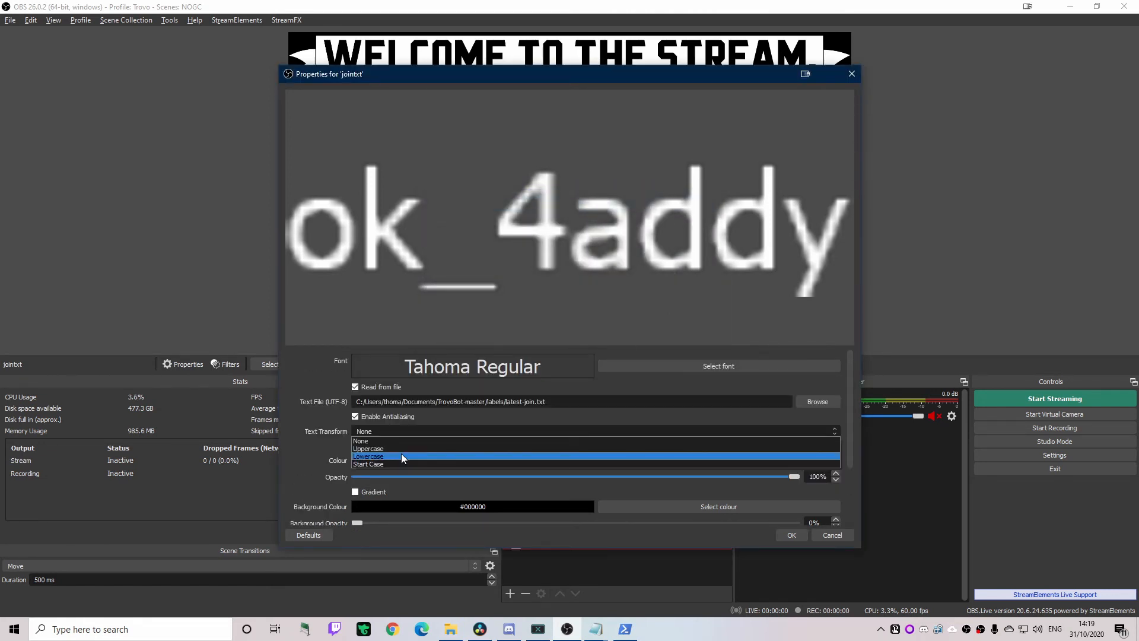
left_click(367, 449)
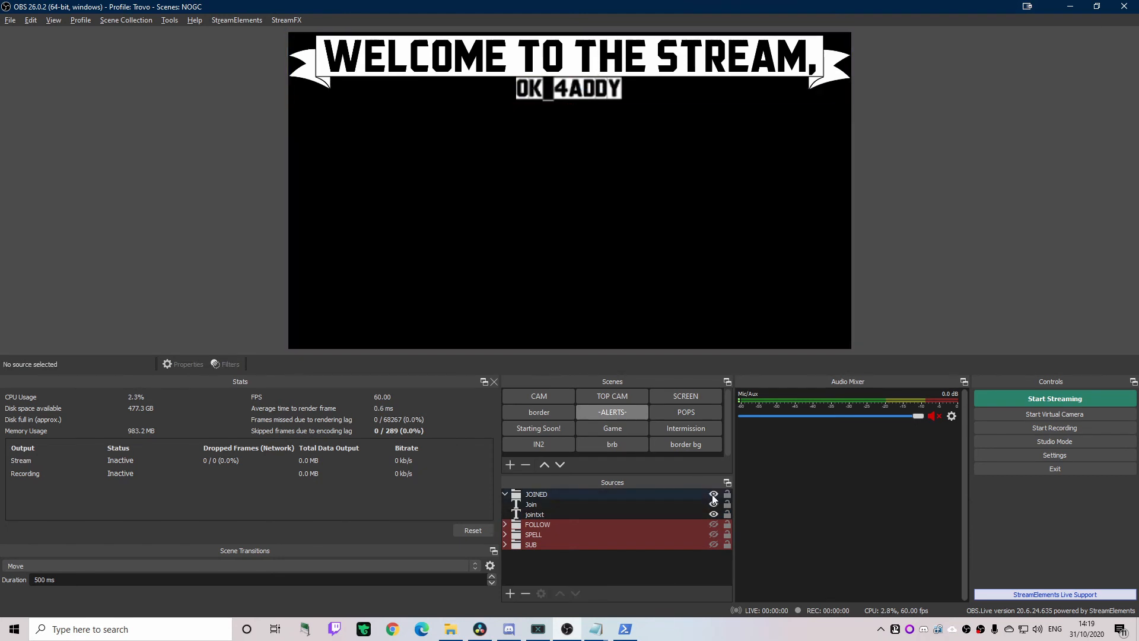
left_click(713, 493)
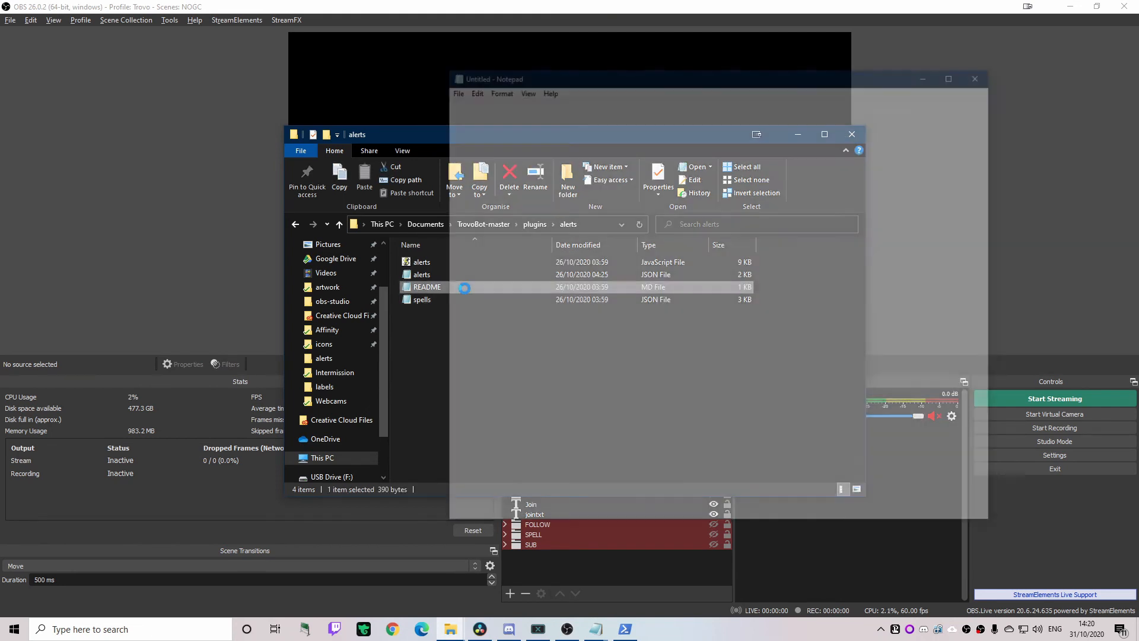
Step: Open the alerts plugin README in the TrovoBot-master folder
double_click(427, 286)
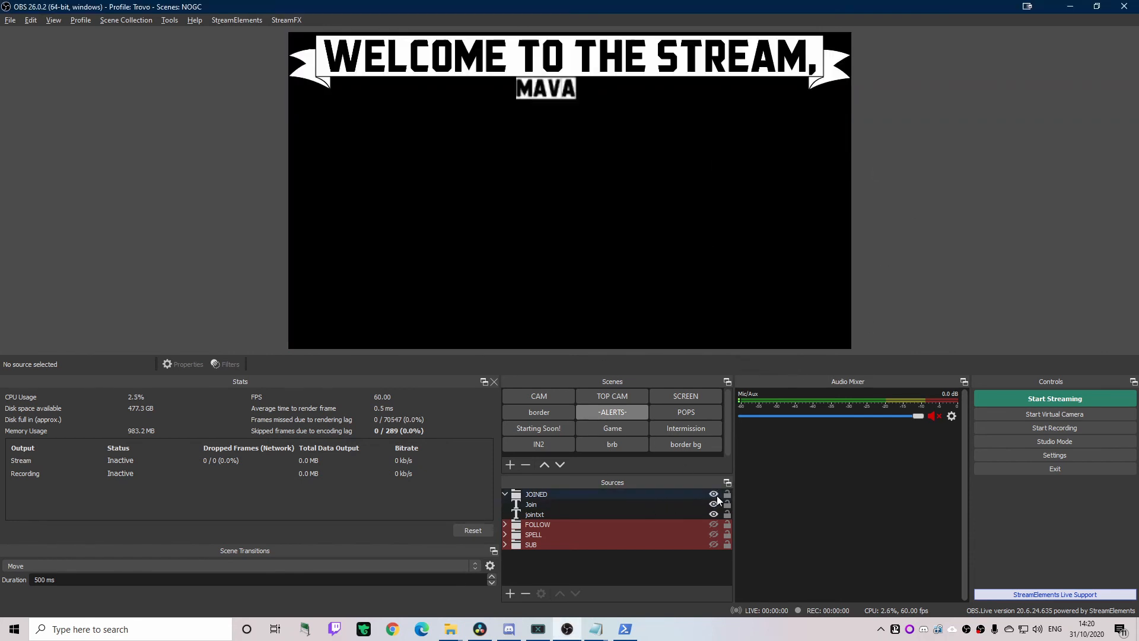
Step: Hide the JOINED alert group so the welcome banner and MAVA username disappear from the preview
double_click(534, 514)
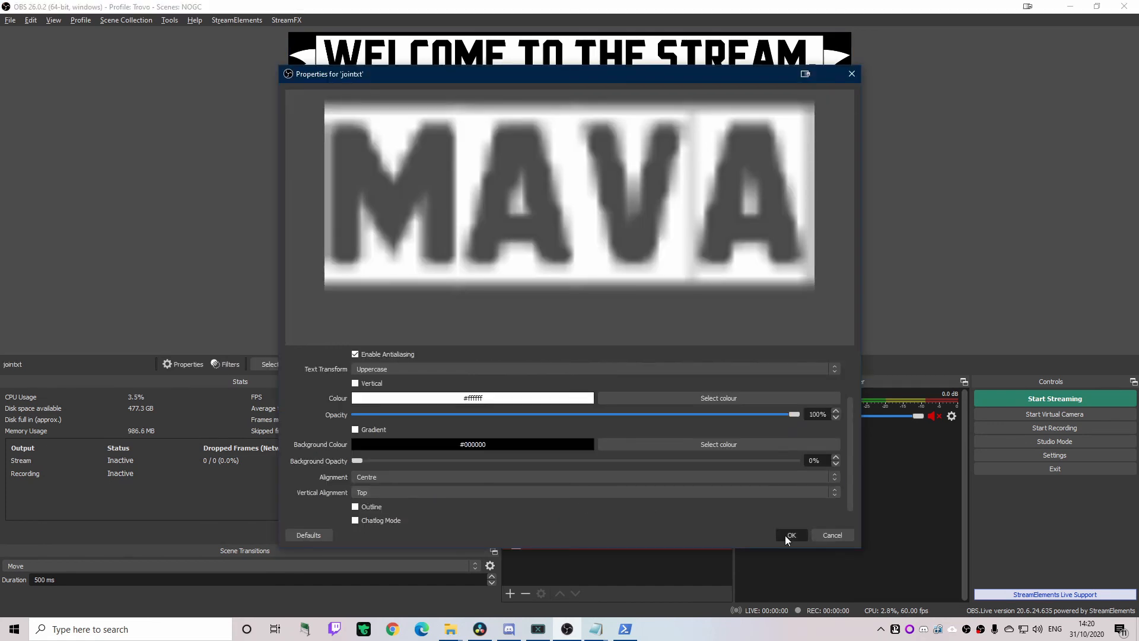
left_click(790, 535)
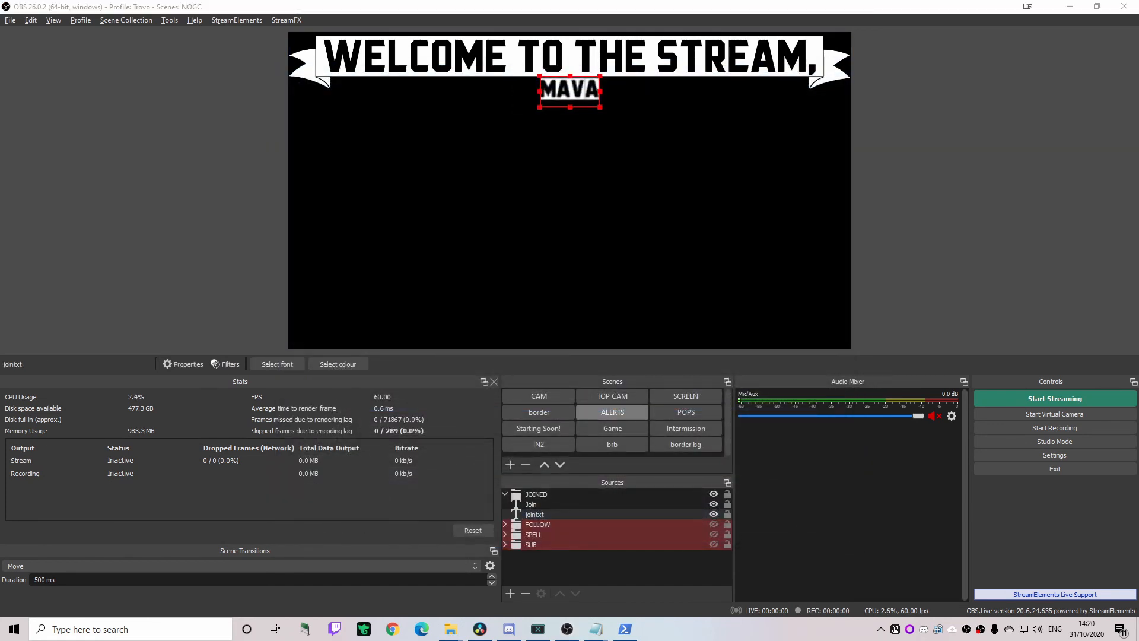
left_click(713, 493)
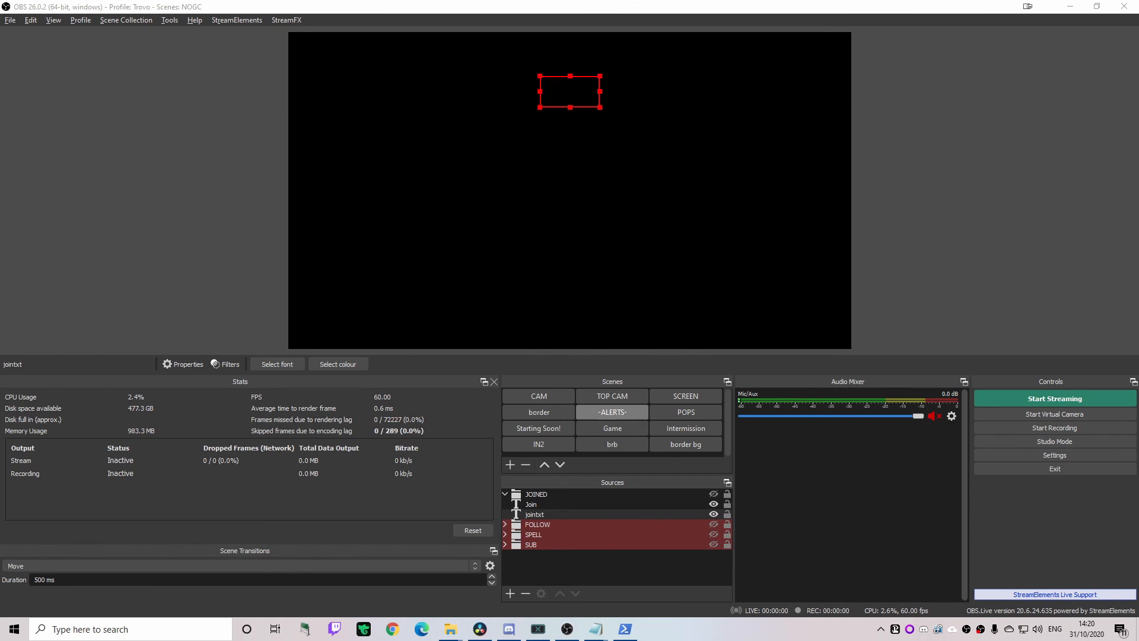